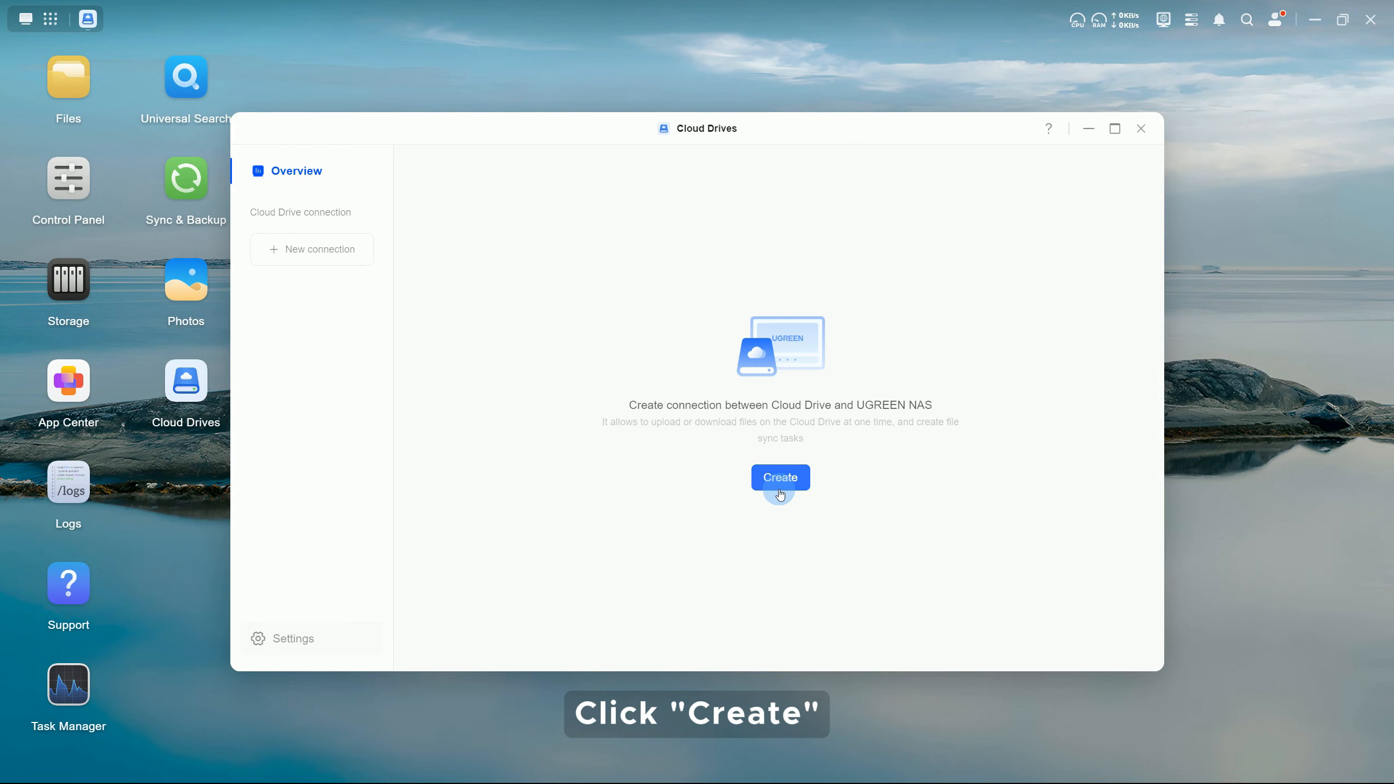
# Start a new cloud drive connection with Google Drive as the service
pyautogui.click(780, 477)
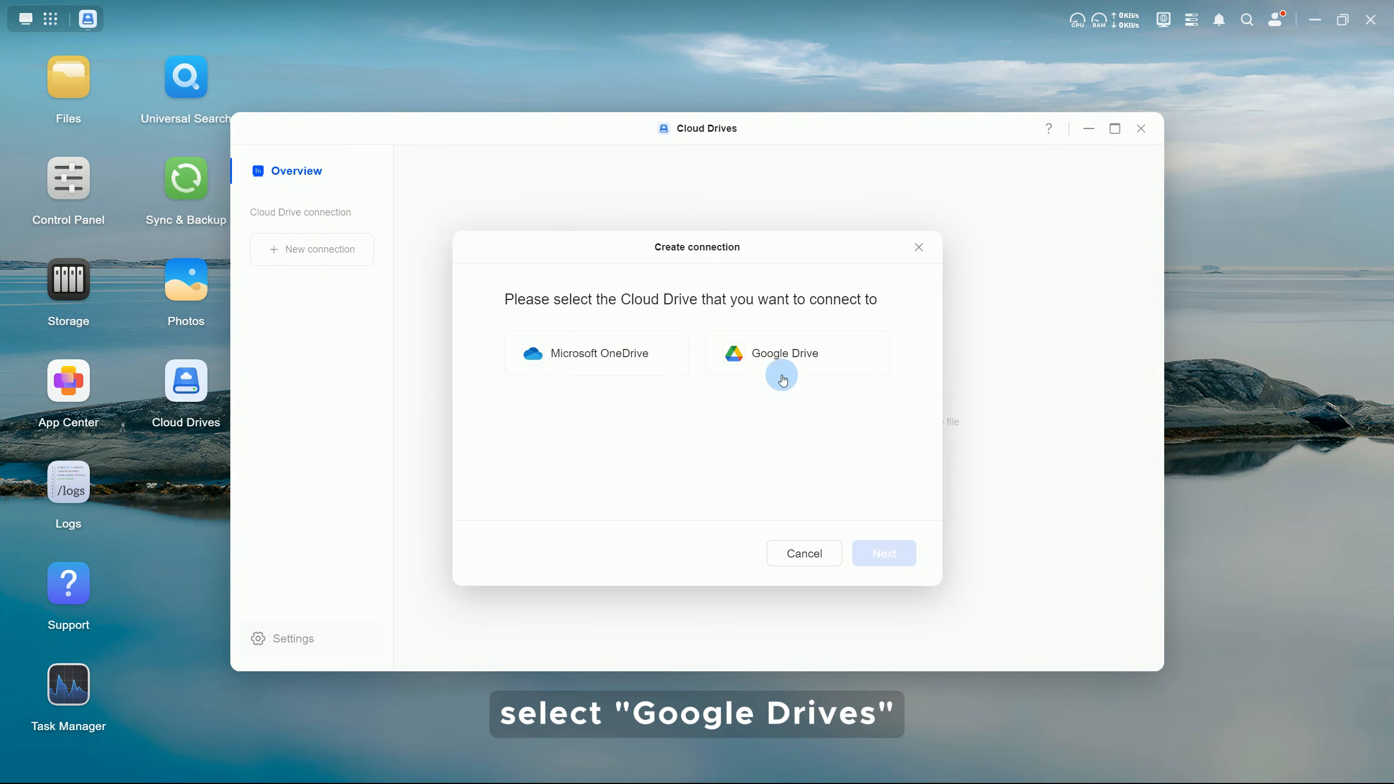
pyautogui.click(796, 353)
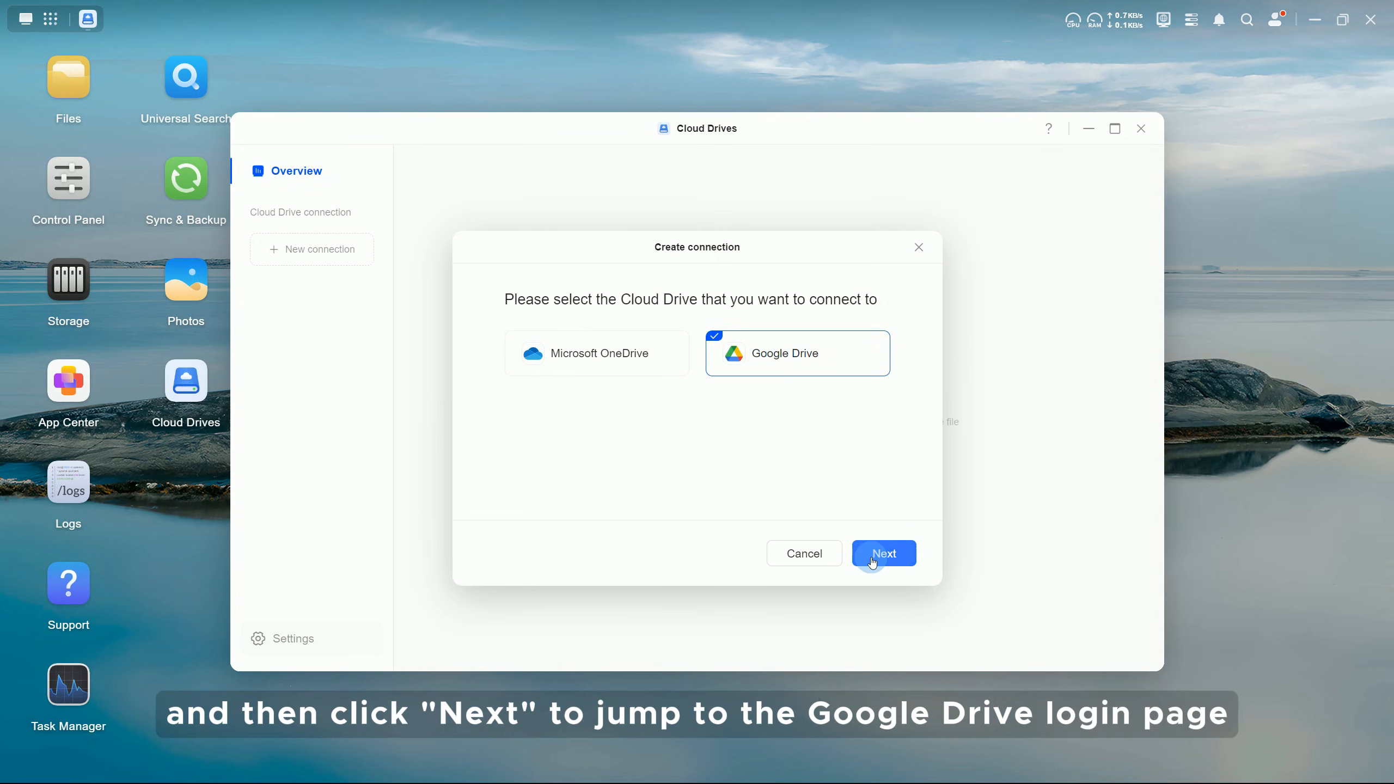
# Sign in to the Google account with email and password and grant UGREEN NAS Netdisk Tools Drive access
pyautogui.click(882, 553)
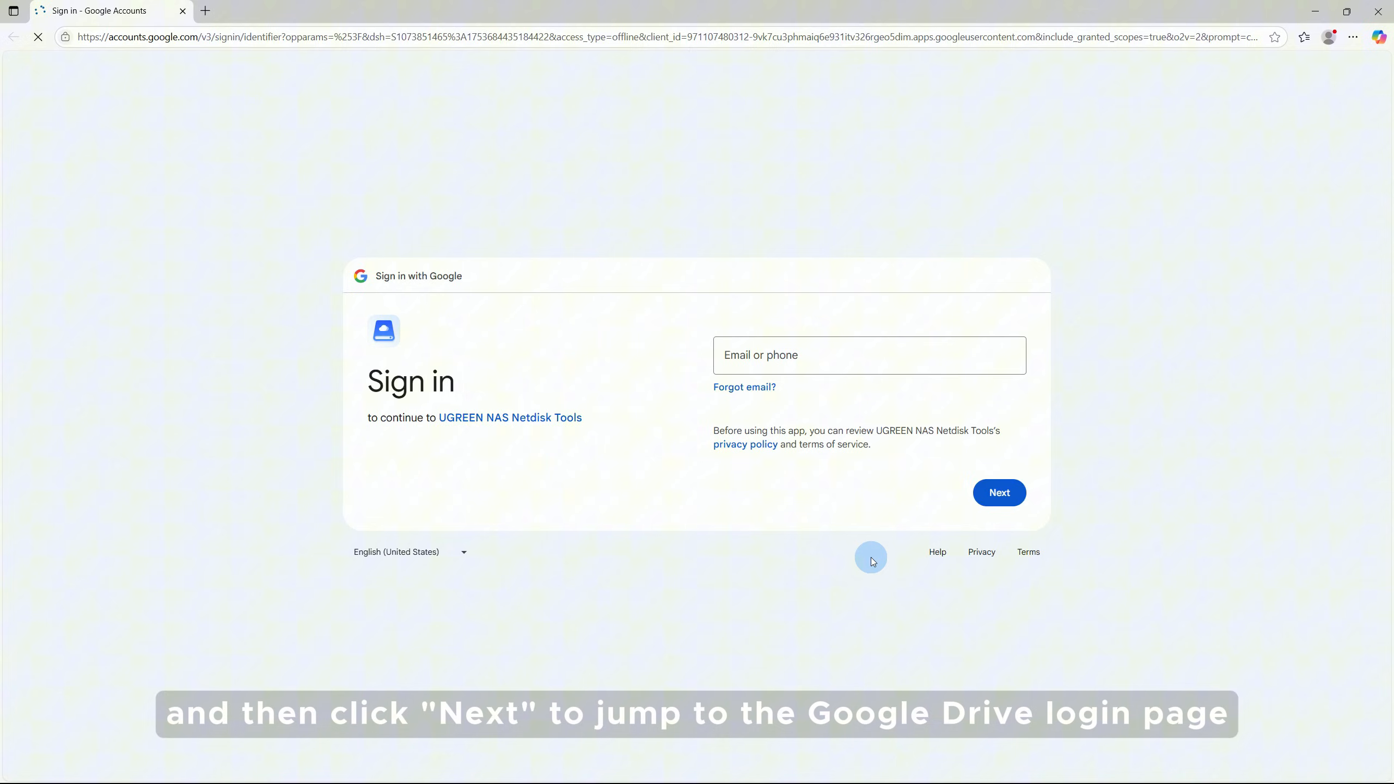
pyautogui.click(869, 355)
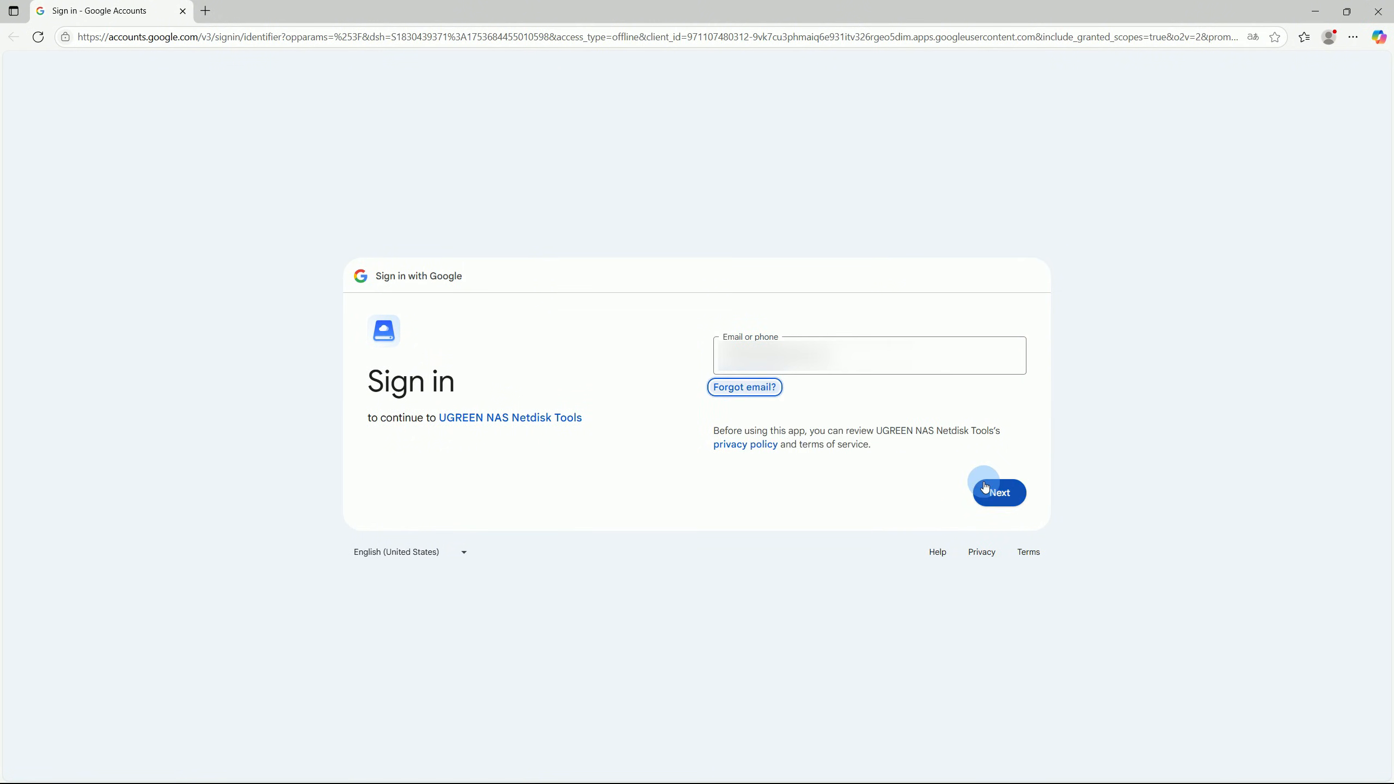
pyautogui.click(998, 491)
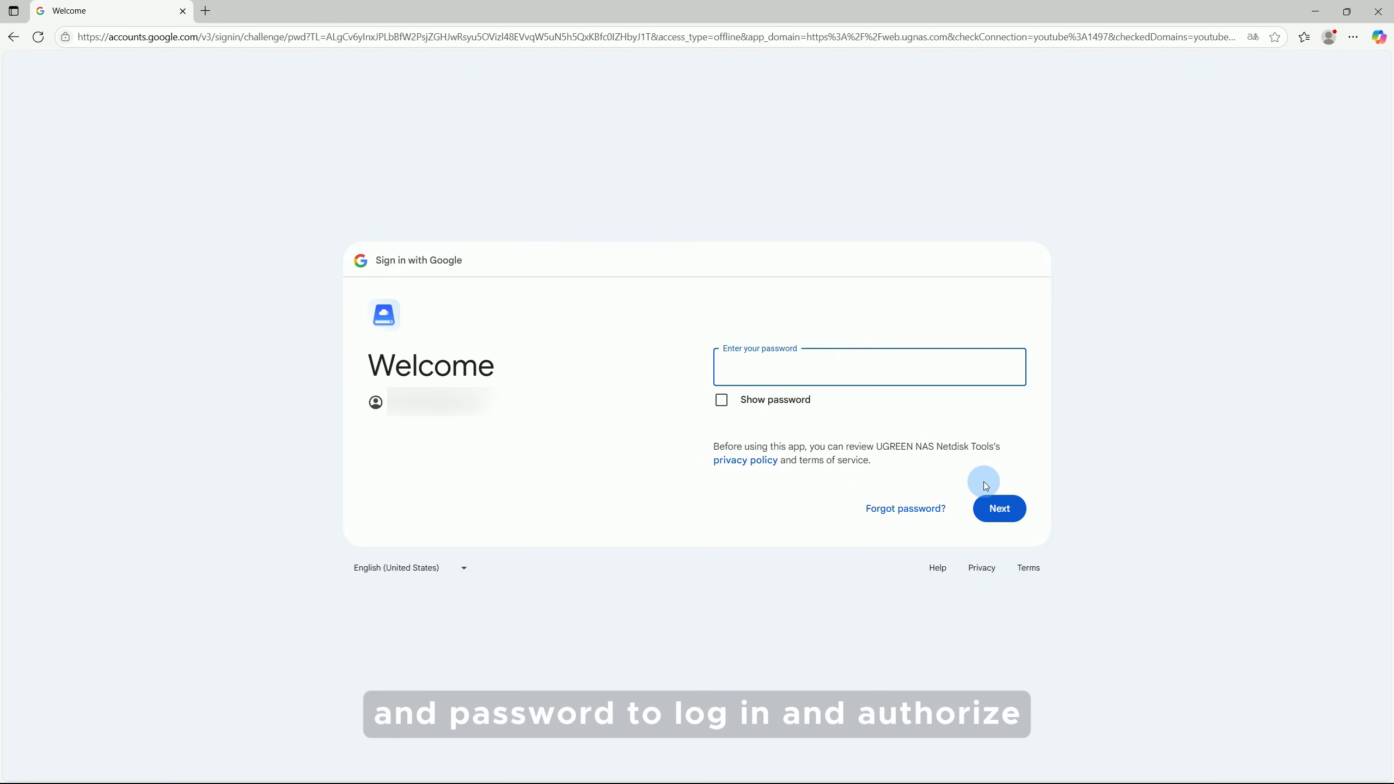
pyautogui.write('password')
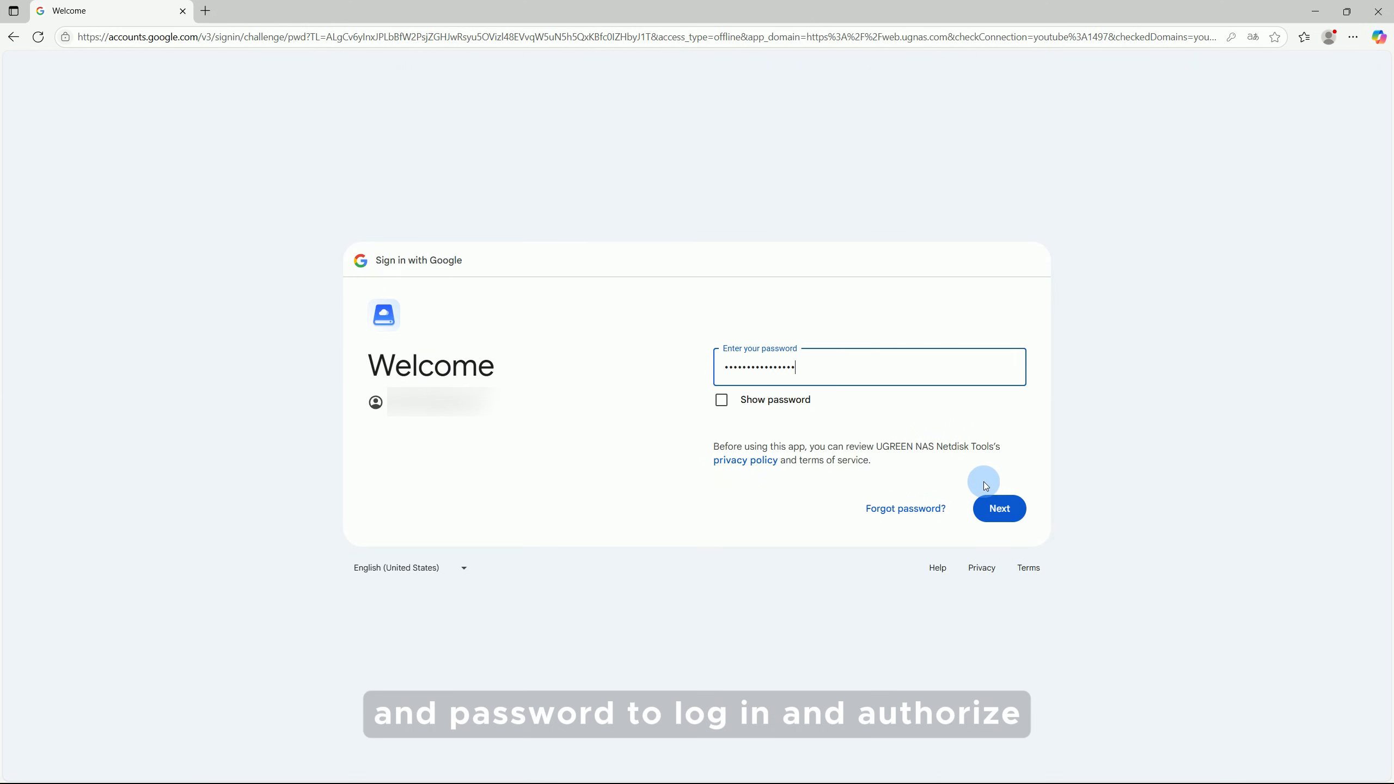
pyautogui.click(999, 507)
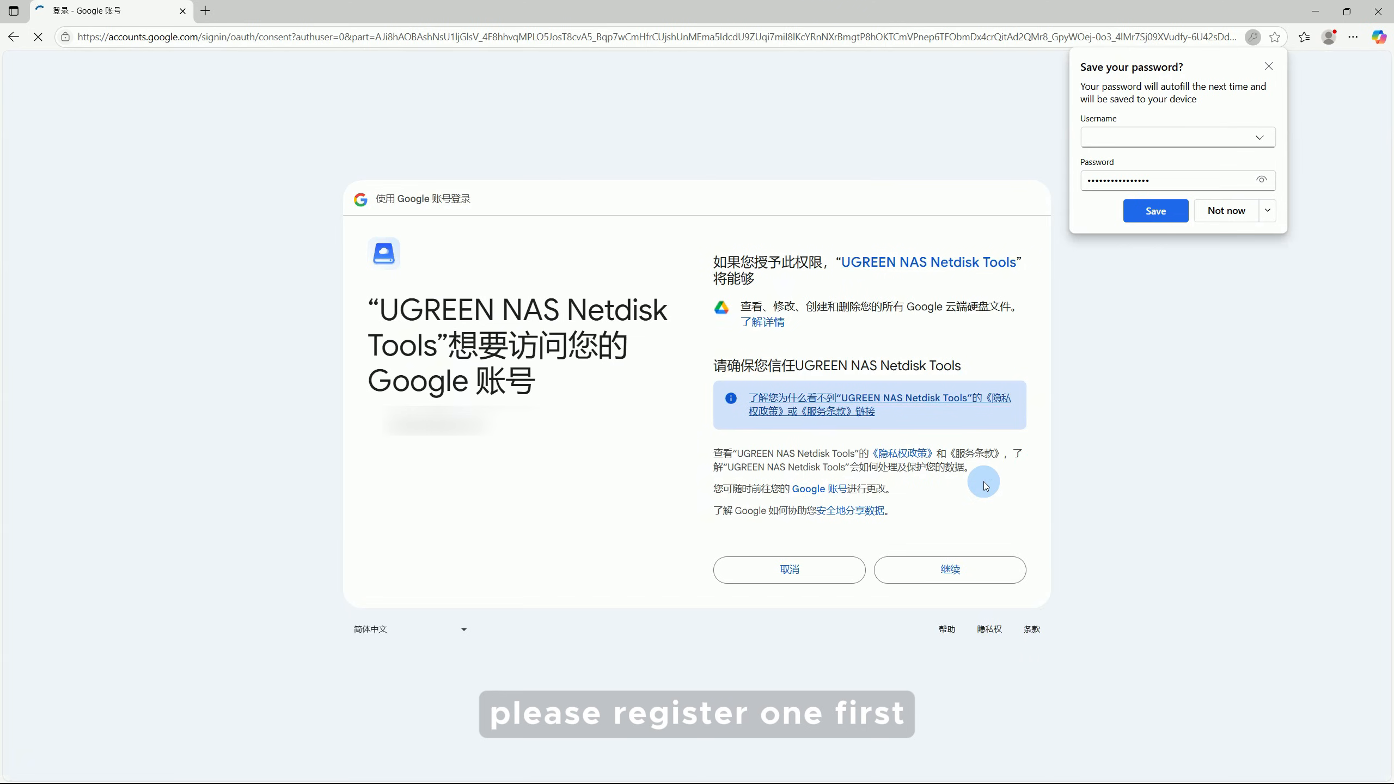
pyautogui.click(949, 570)
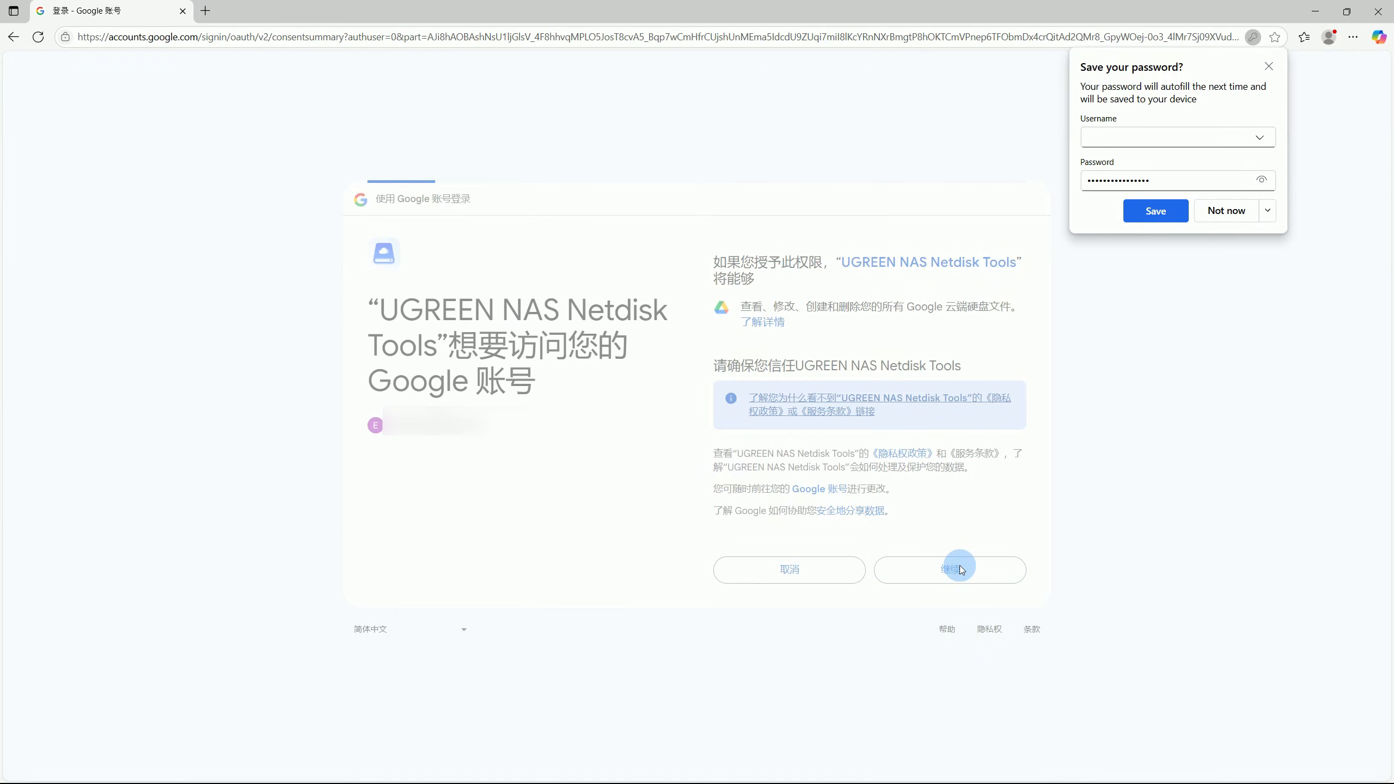
pyautogui.click(949, 568)
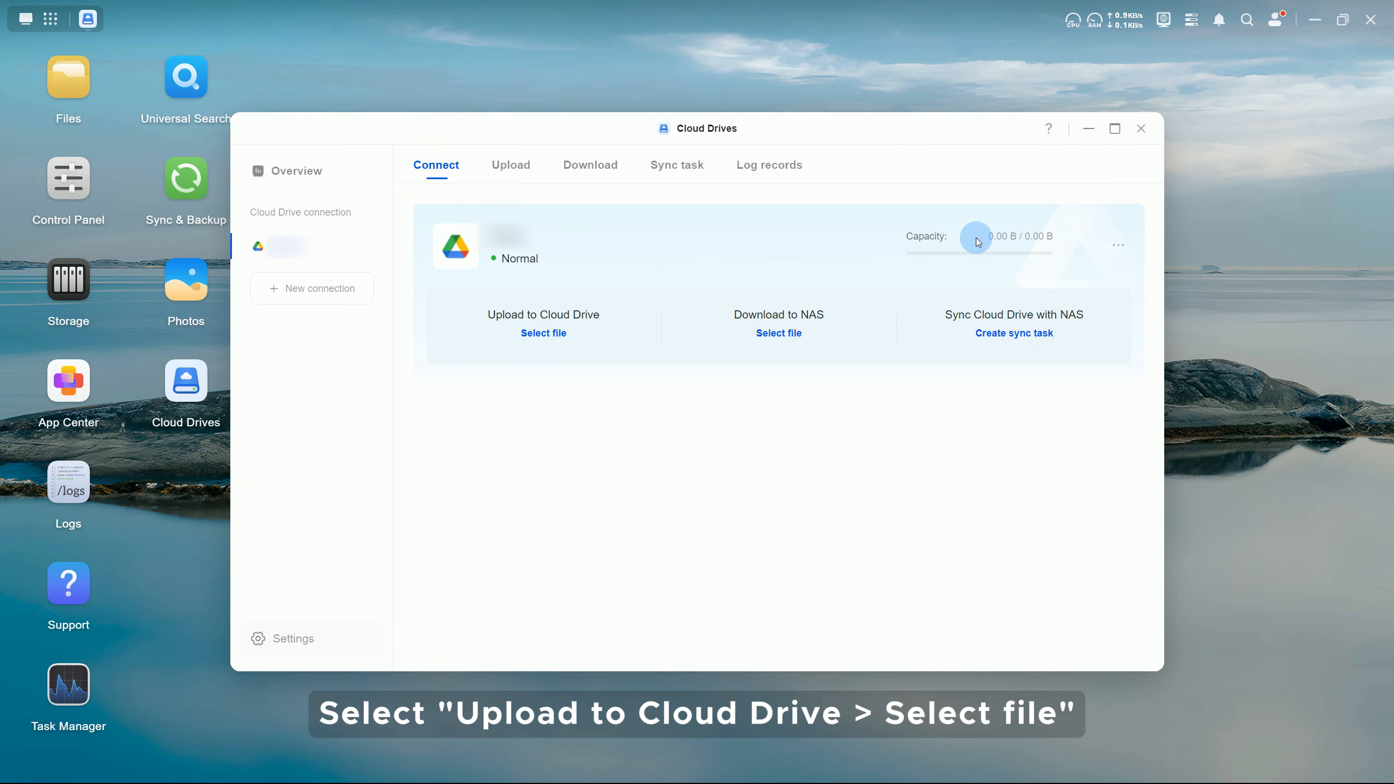
# Upload the Shared Folder test1 to the GoogleDrive root
pyautogui.click(543, 332)
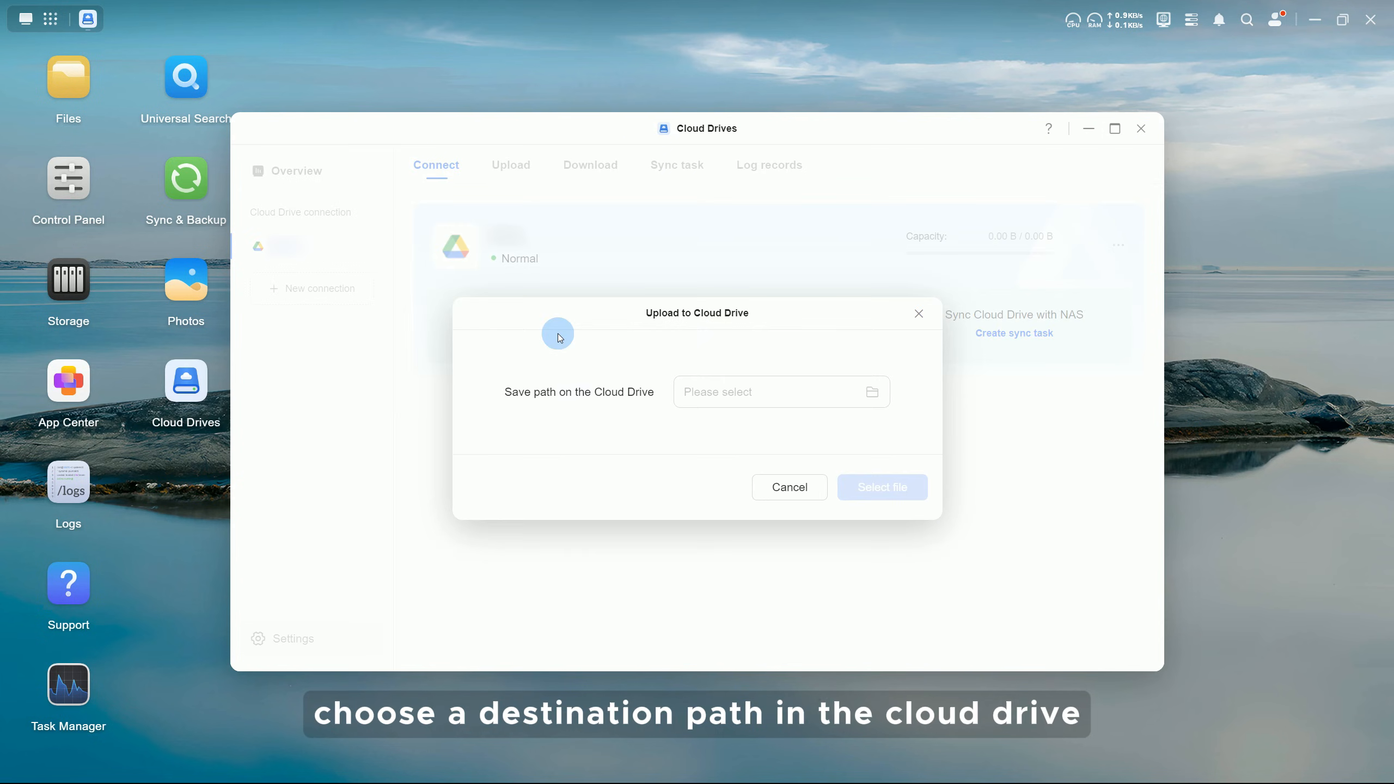
pyautogui.click(869, 392)
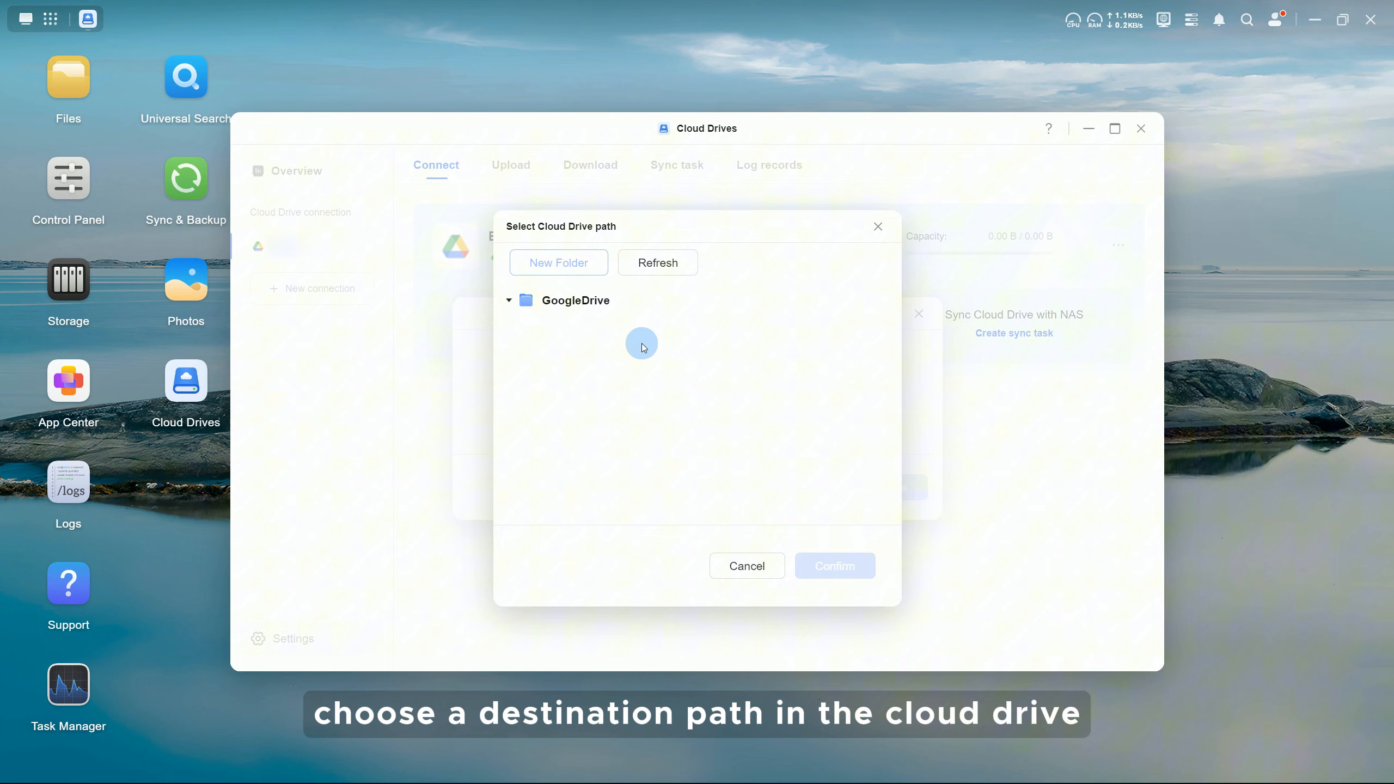
pyautogui.click(833, 565)
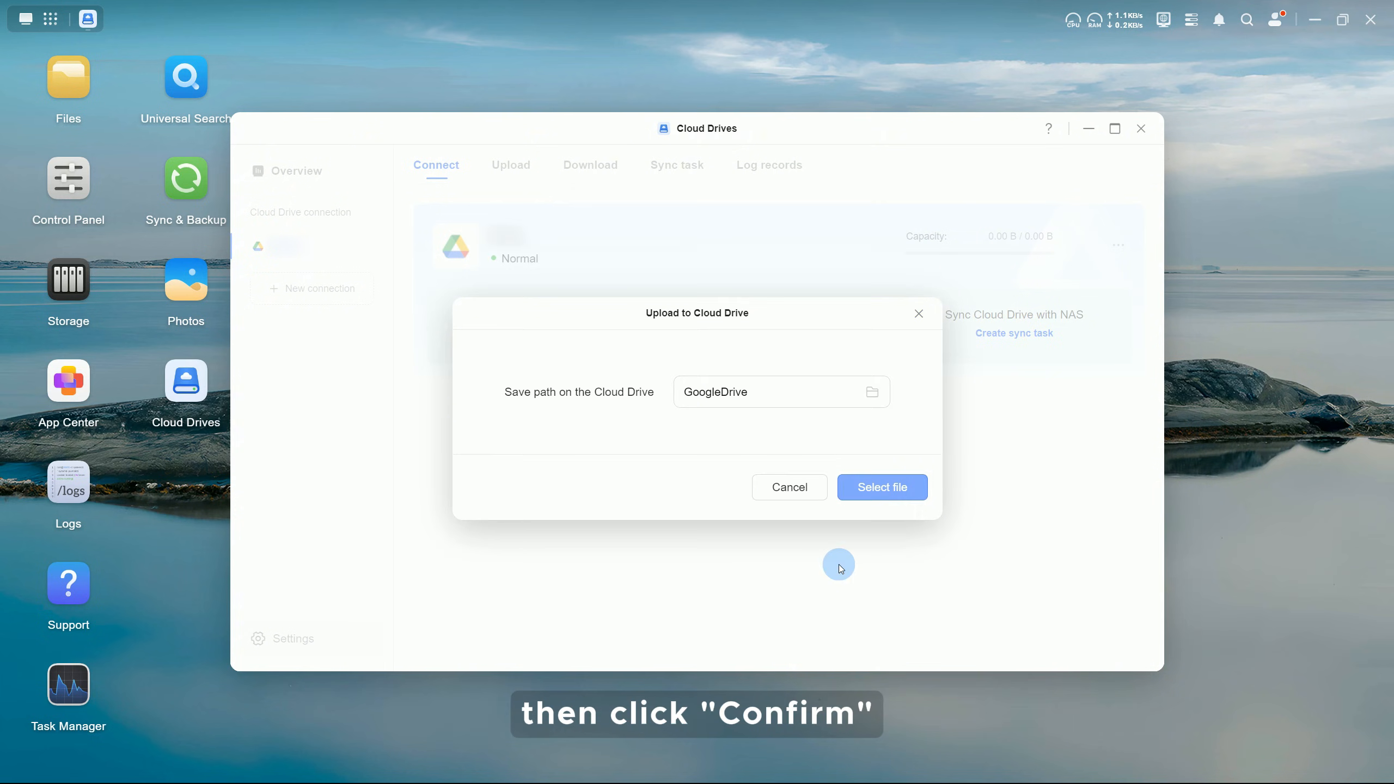
pyautogui.click(882, 487)
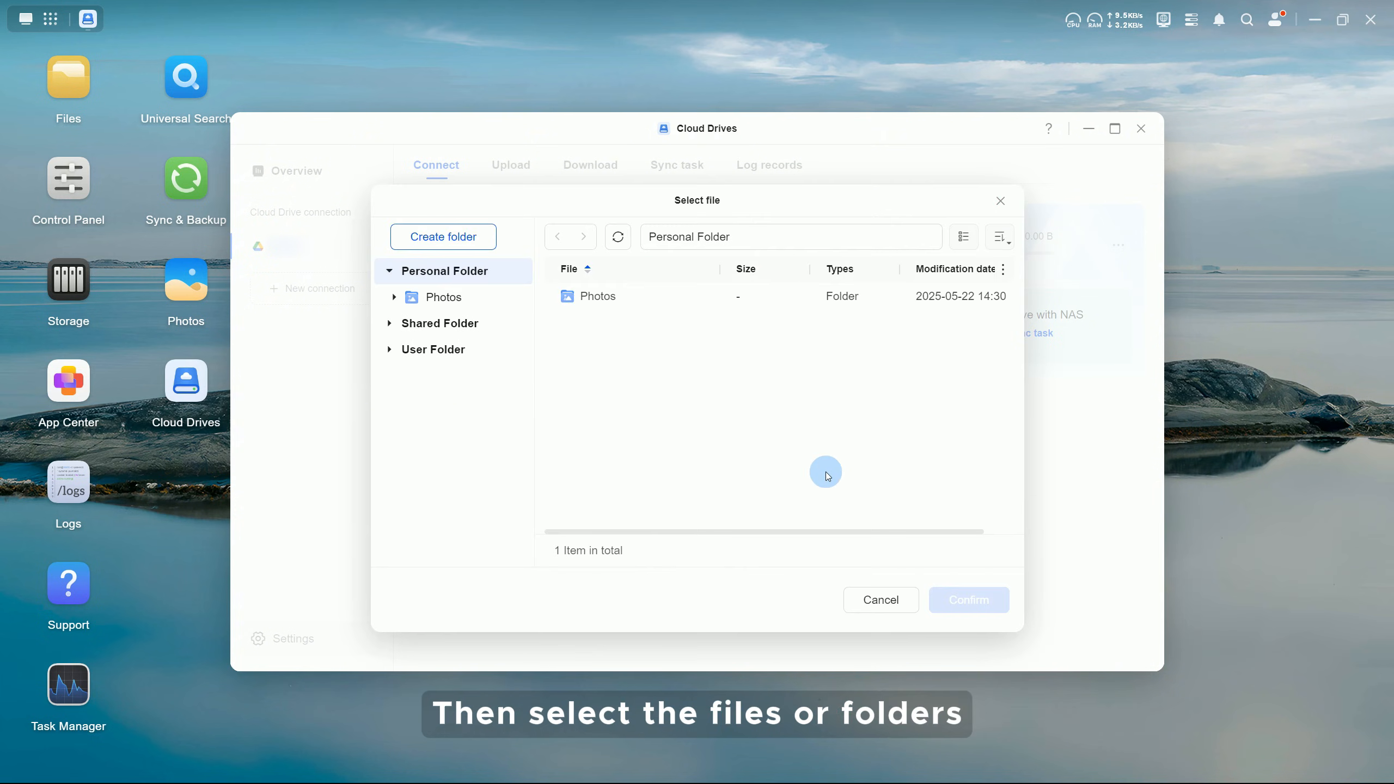
pyautogui.click(438, 323)
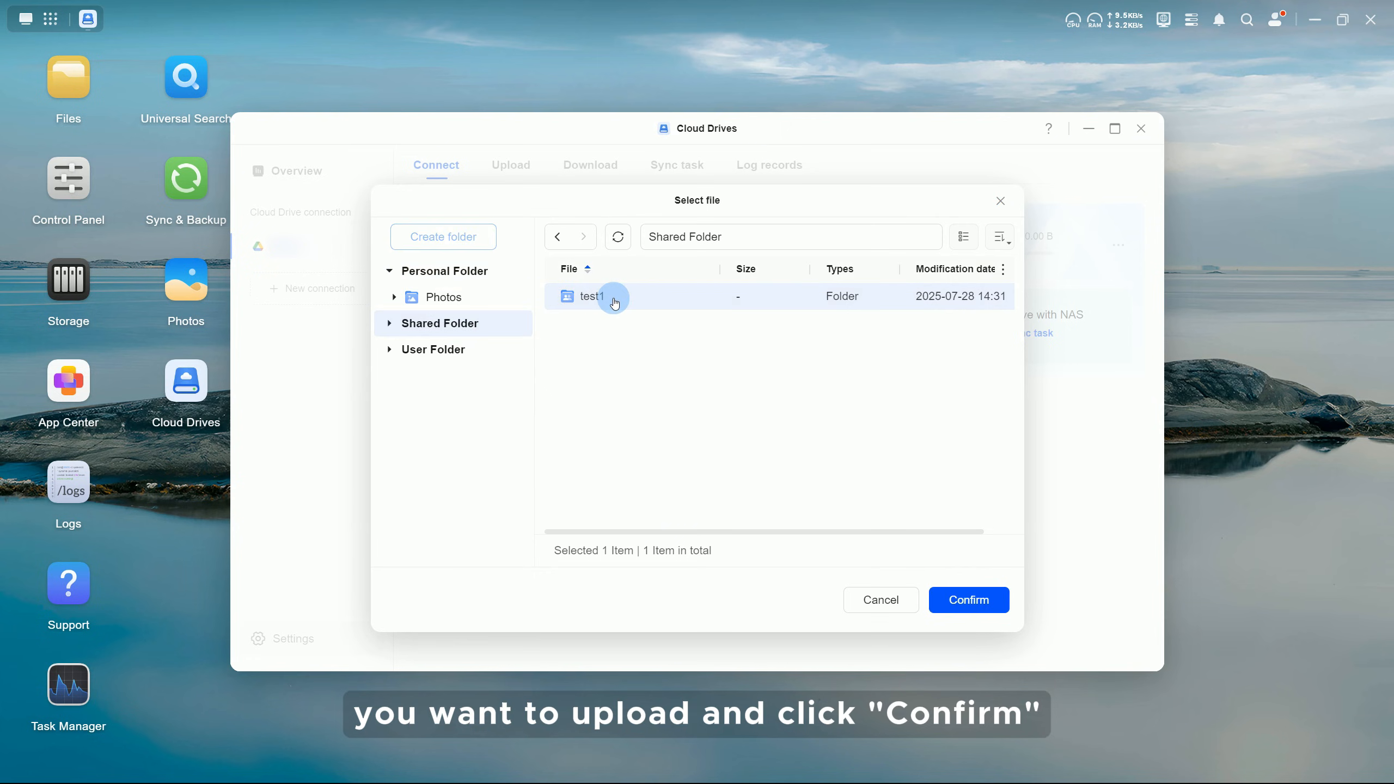
pyautogui.click(967, 598)
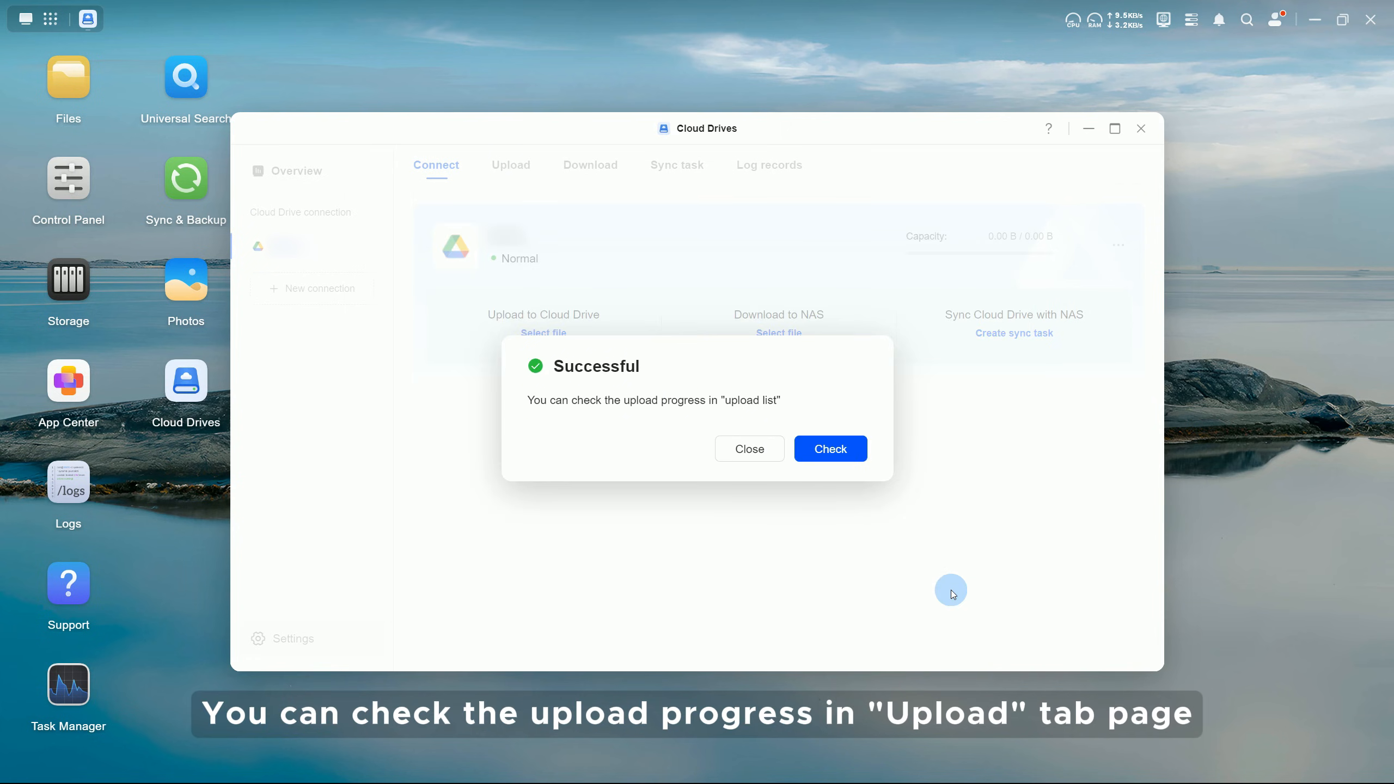
# Check the test1 upload task's progress and return to the connection overview
pyautogui.click(828, 447)
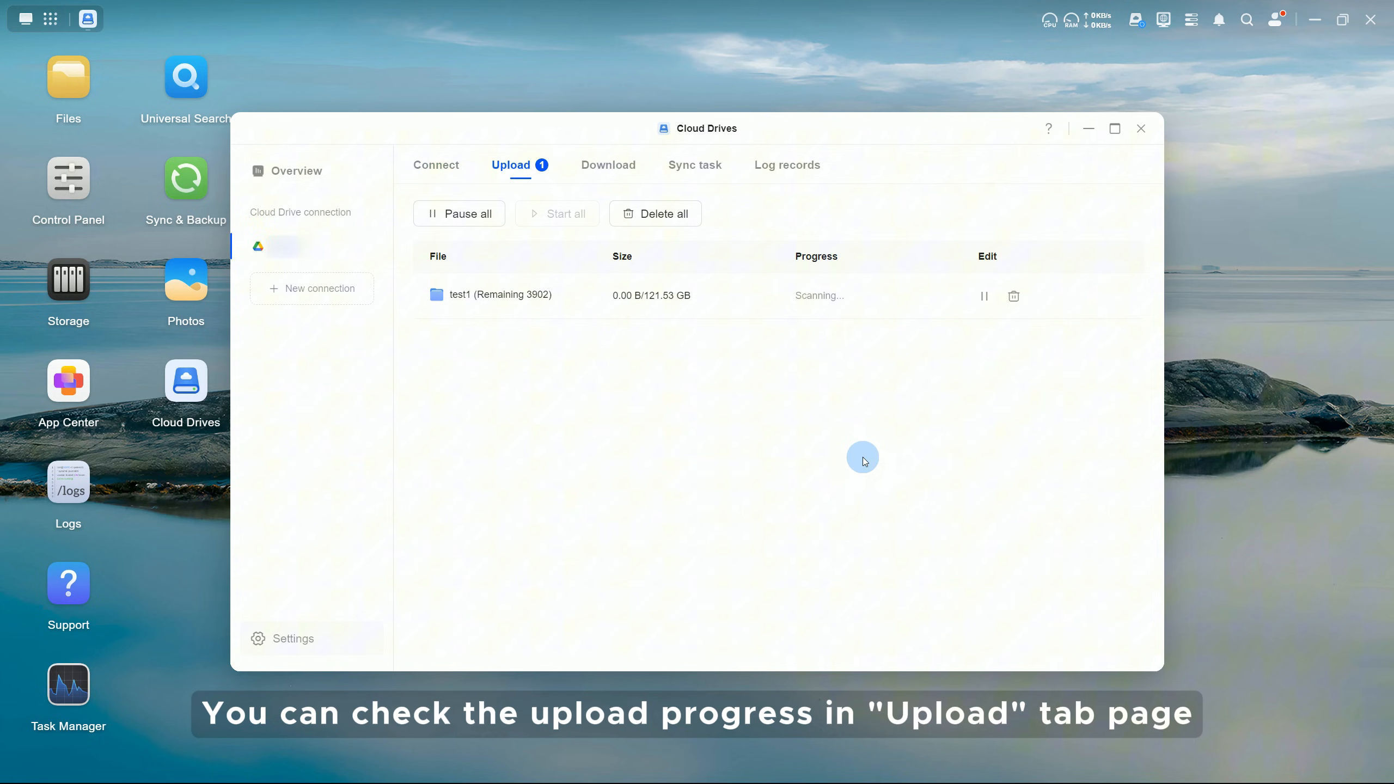
pyautogui.click(436, 165)
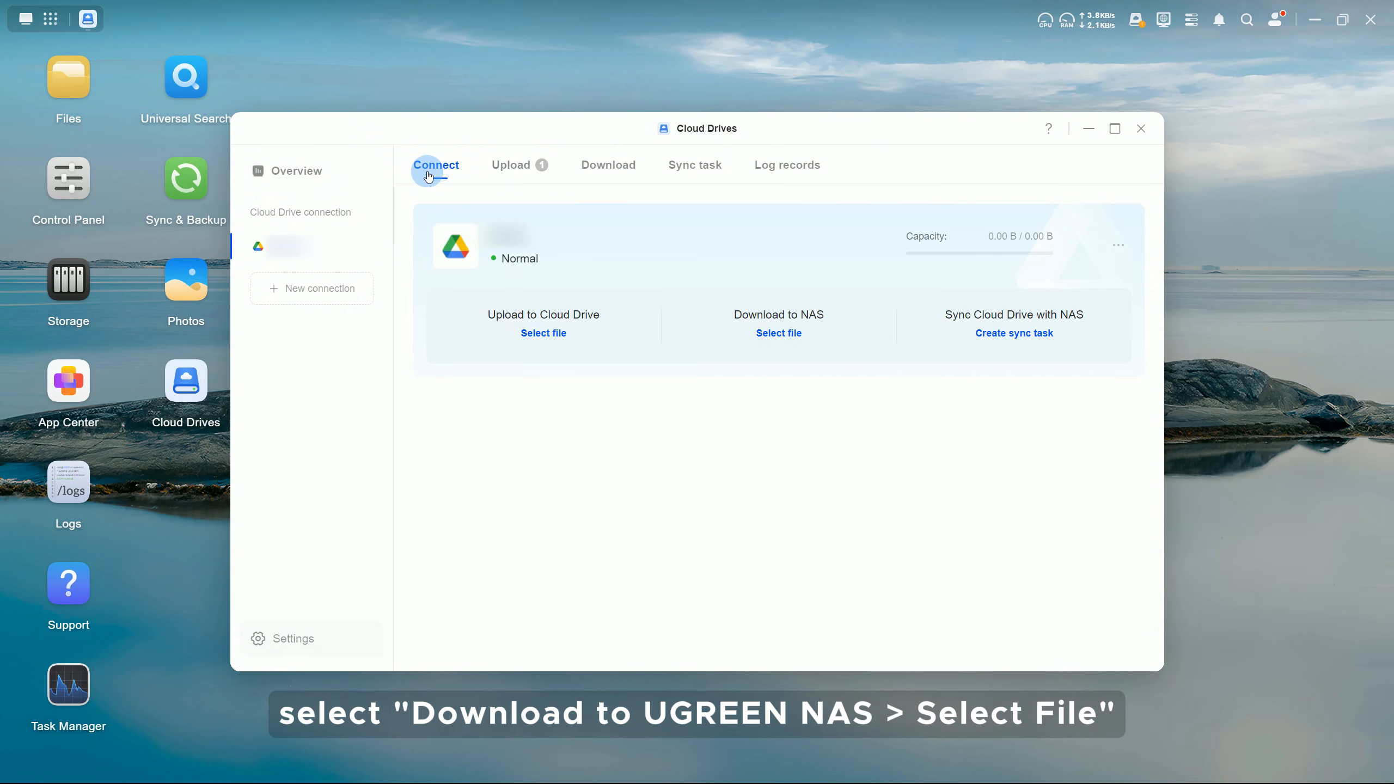
pyautogui.moveTo(719, 337)
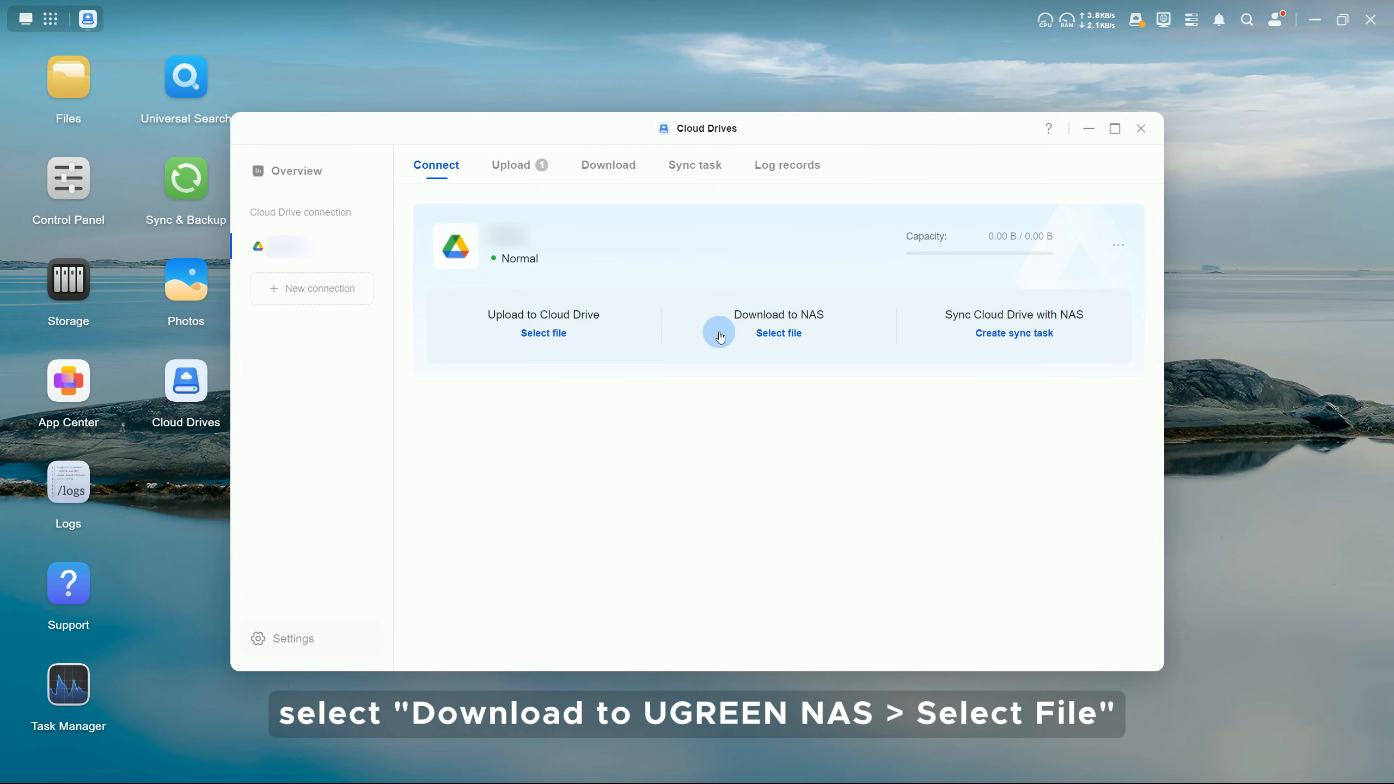
# Download the cloud test1 folder into the NAS Shared Folder test1, then return to the connection overview
pyautogui.click(777, 332)
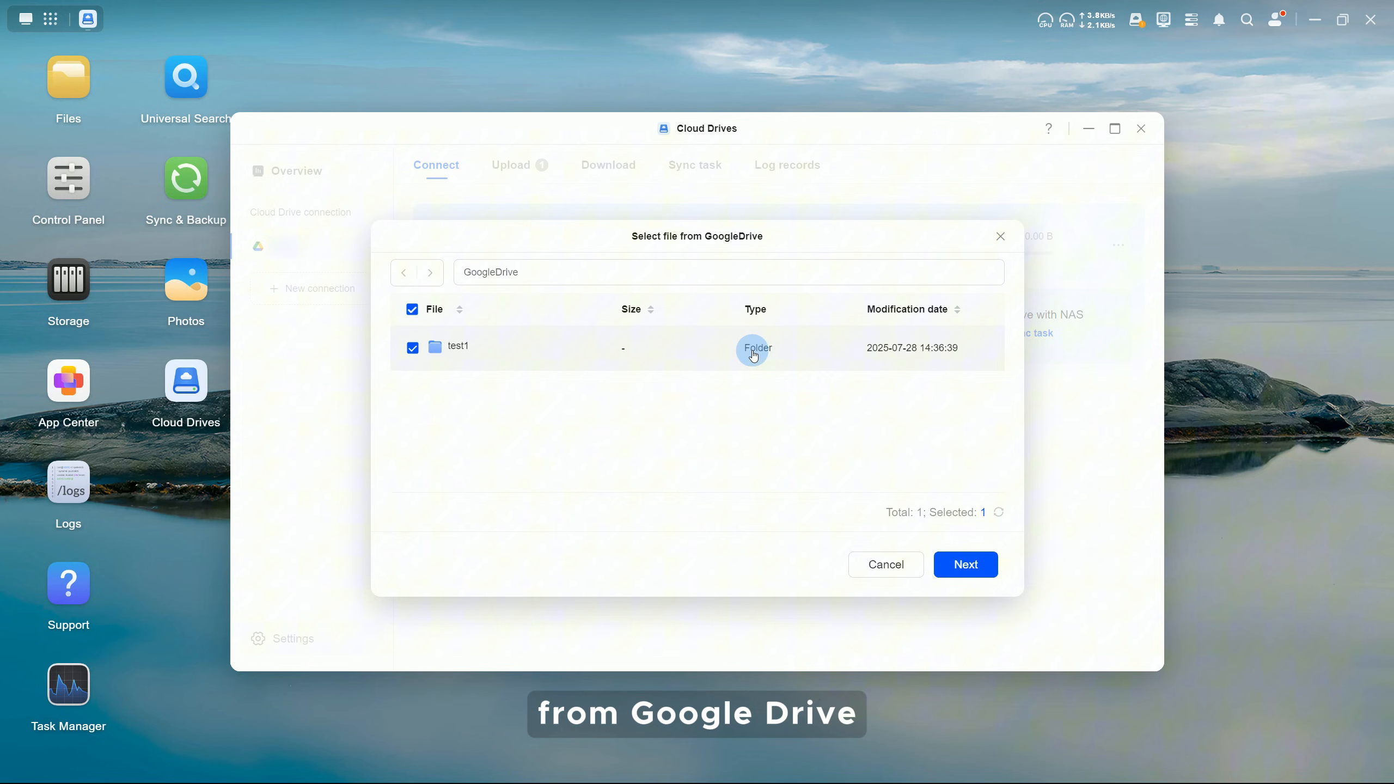
pyautogui.click(965, 564)
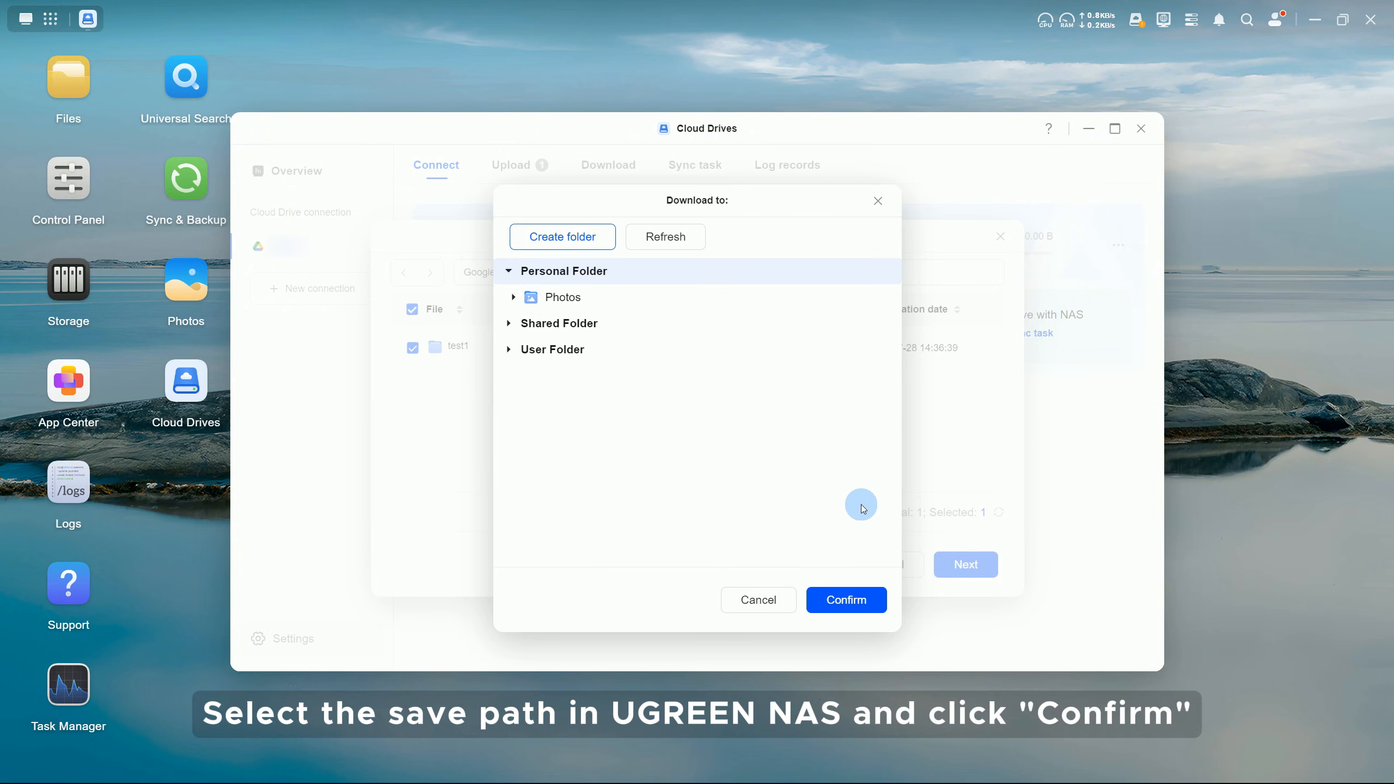
pyautogui.click(513, 323)
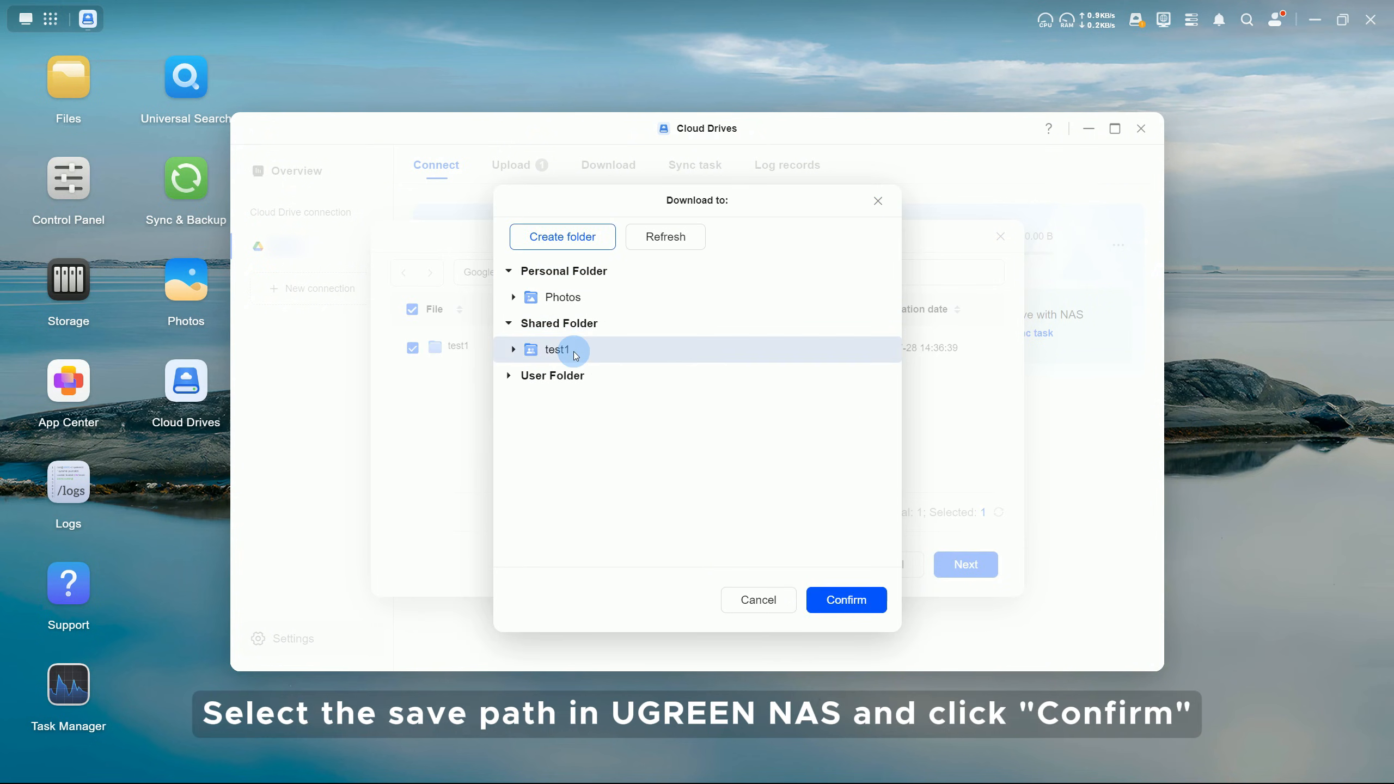
pyautogui.click(845, 599)
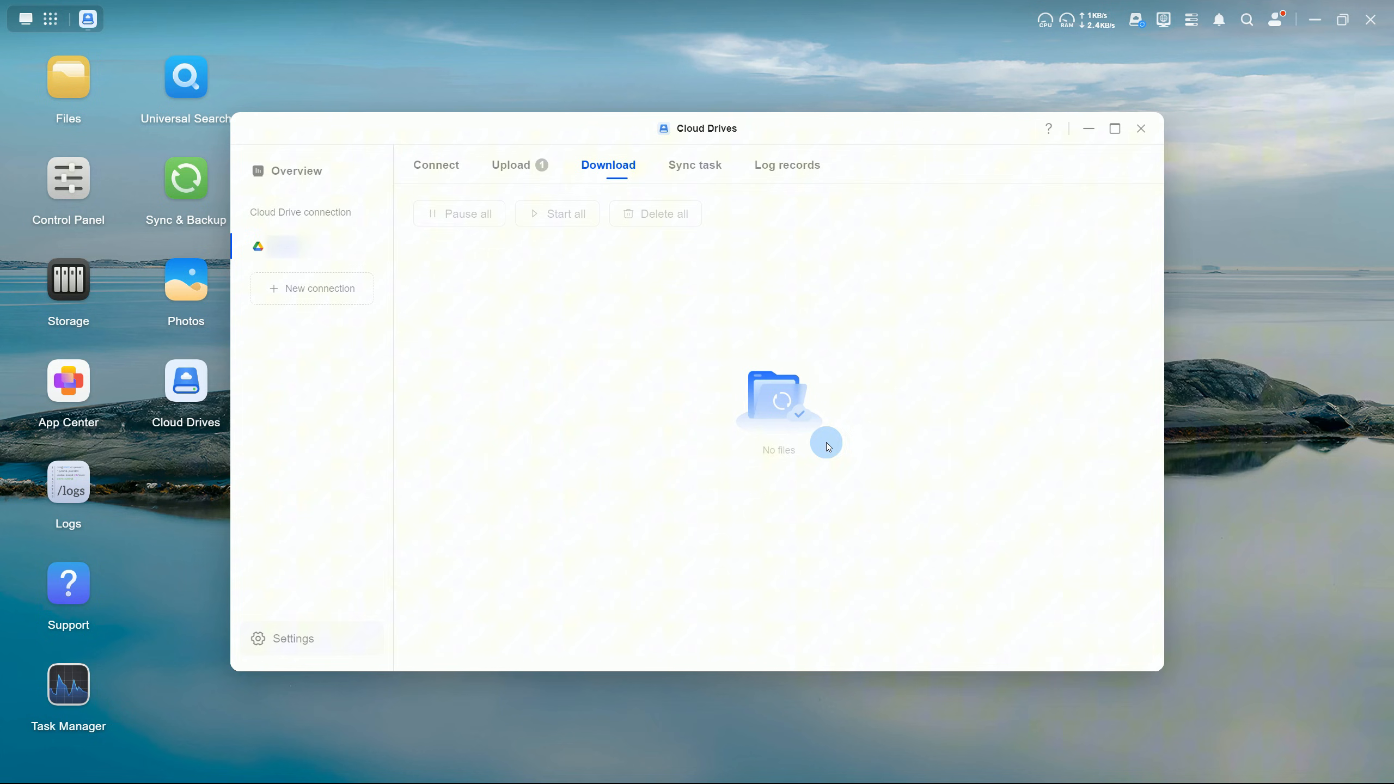
pyautogui.click(436, 165)
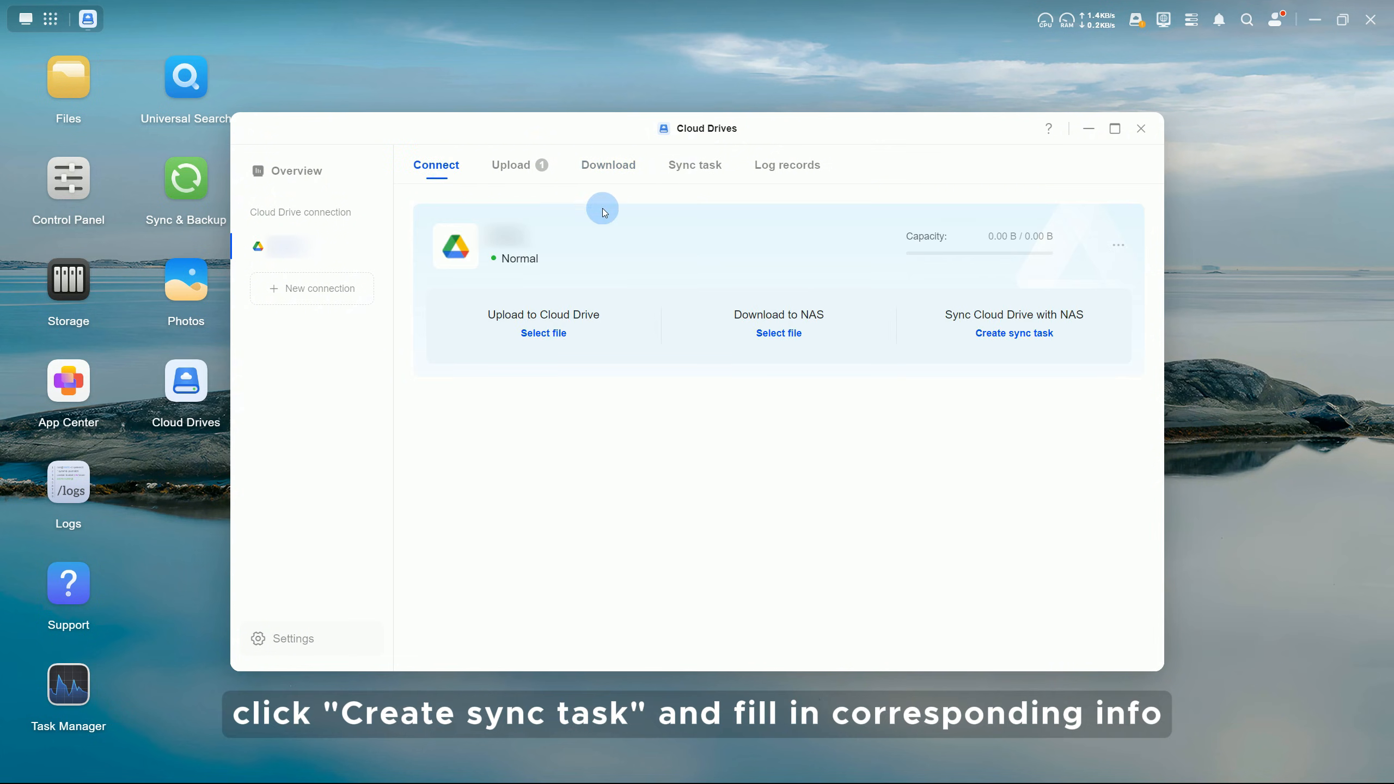
# Start a sync task pairing Google Drive /test1 with the NAS Personal Folder/Photos
pyautogui.click(1014, 332)
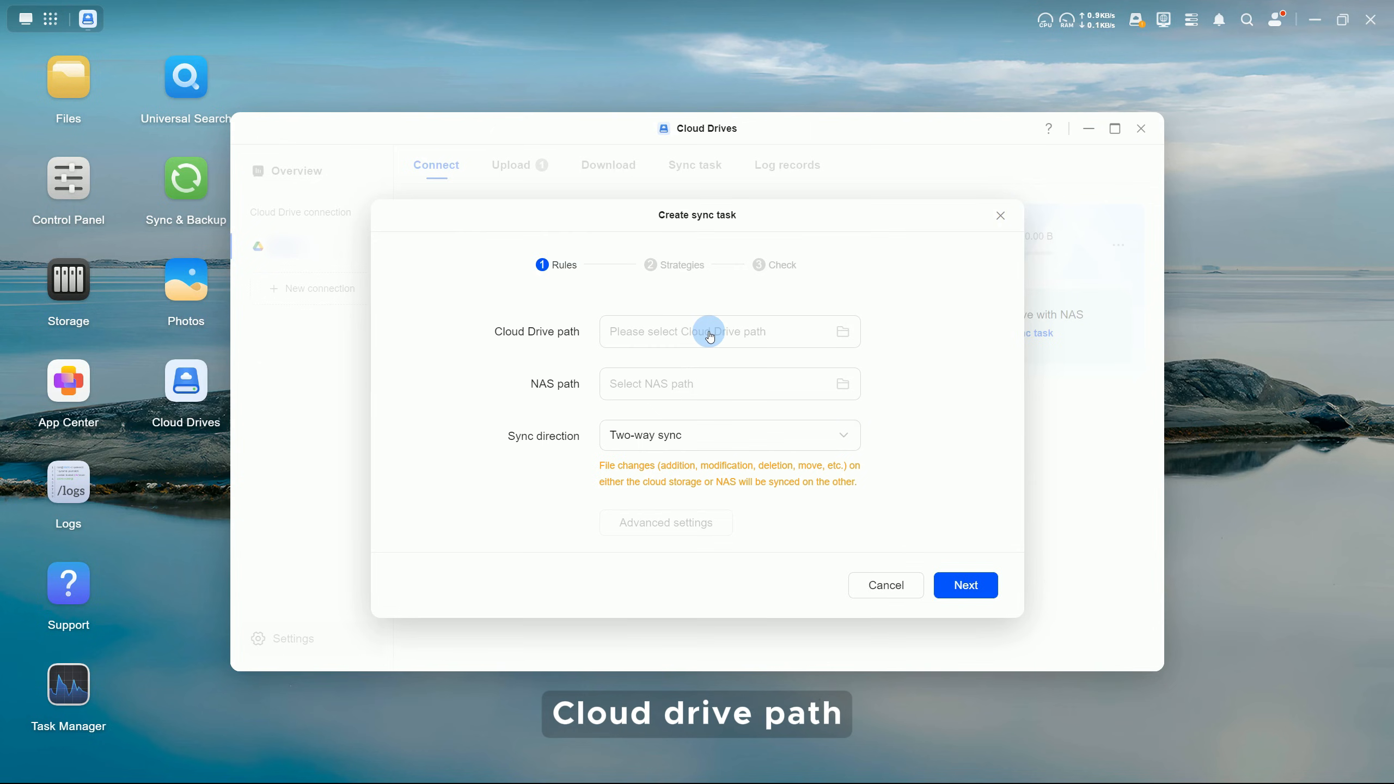
pyautogui.click(720, 331)
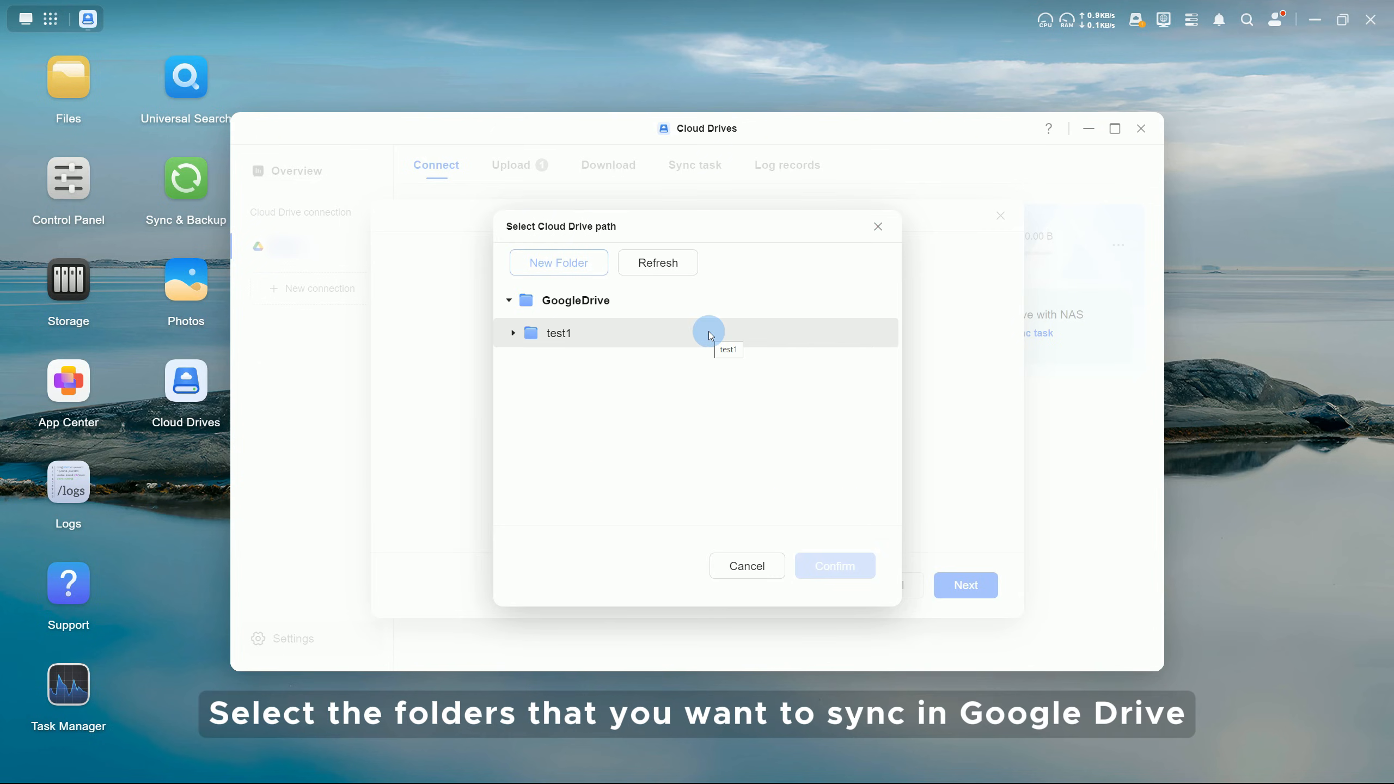
pyautogui.click(833, 565)
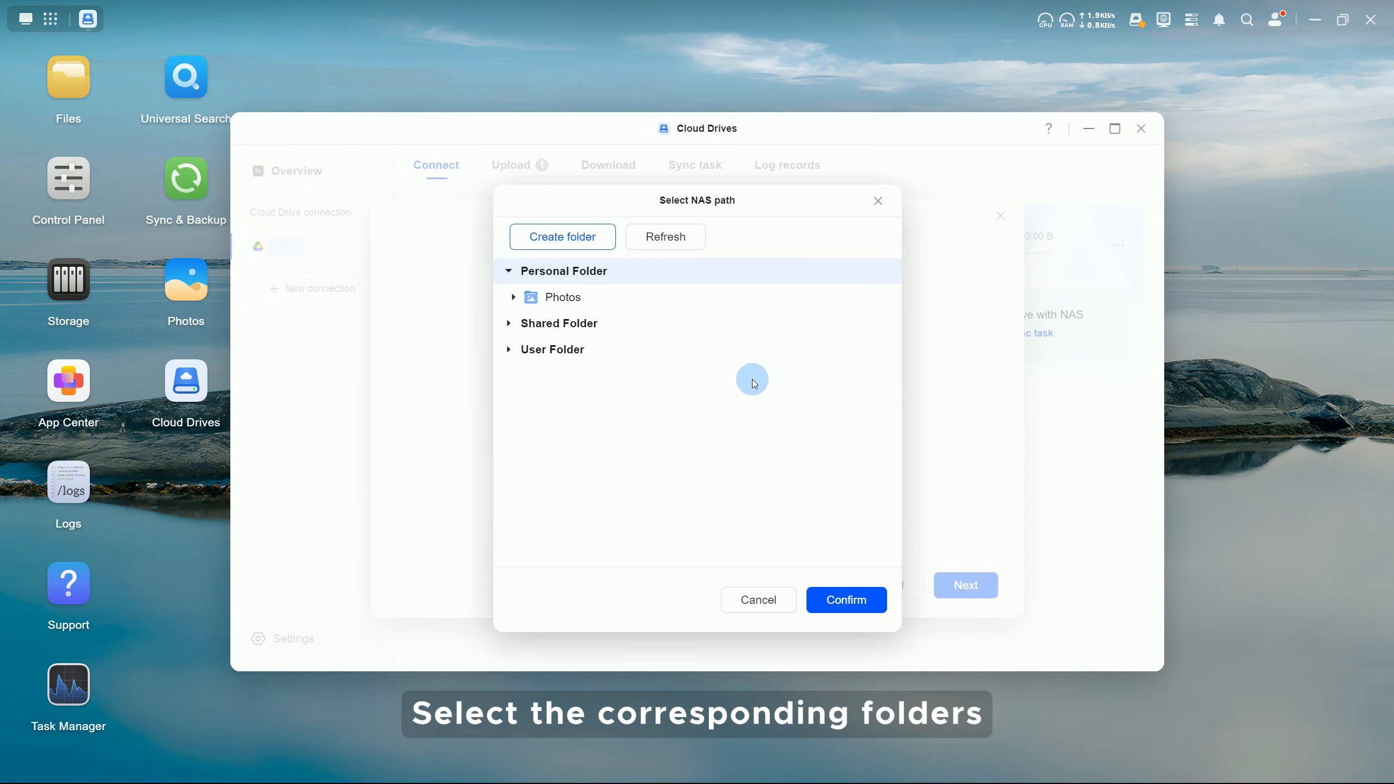
pyautogui.click(563, 298)
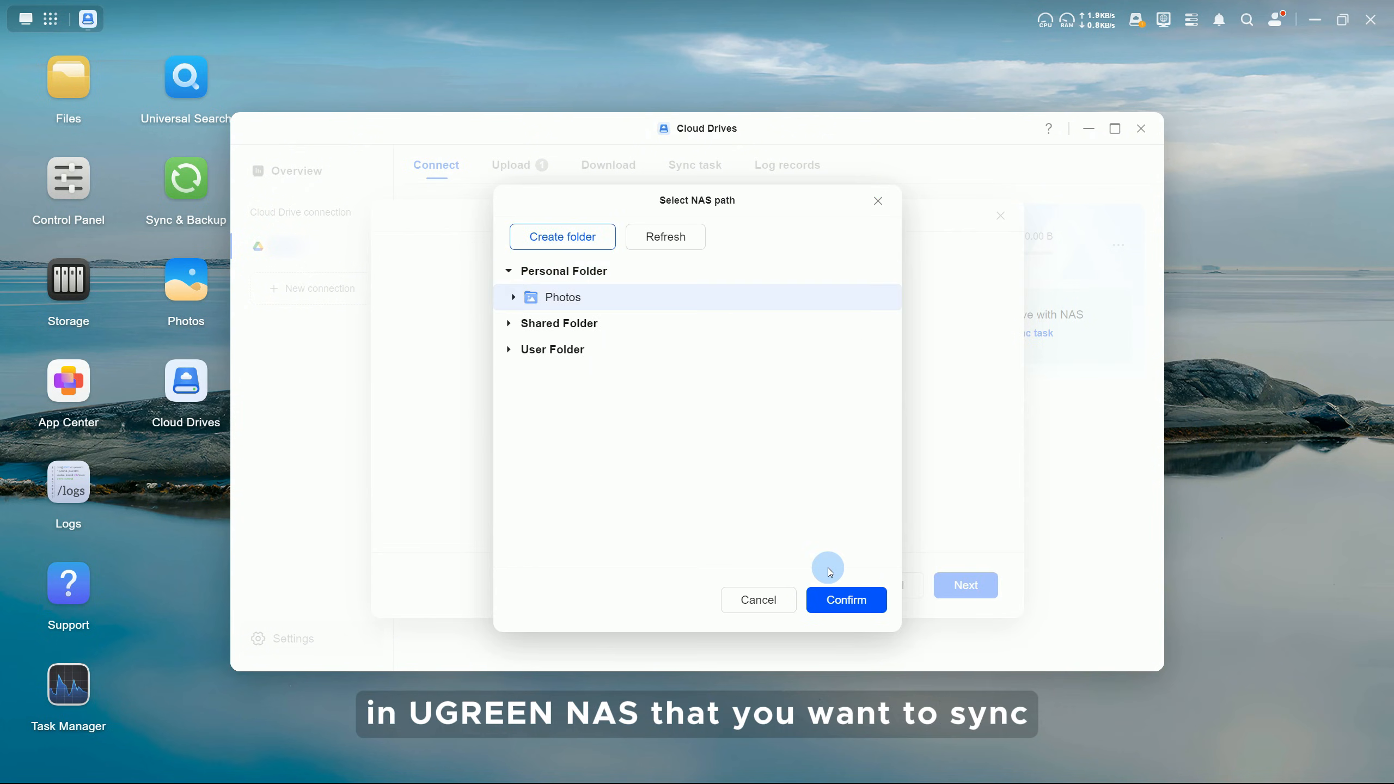
pyautogui.click(845, 600)
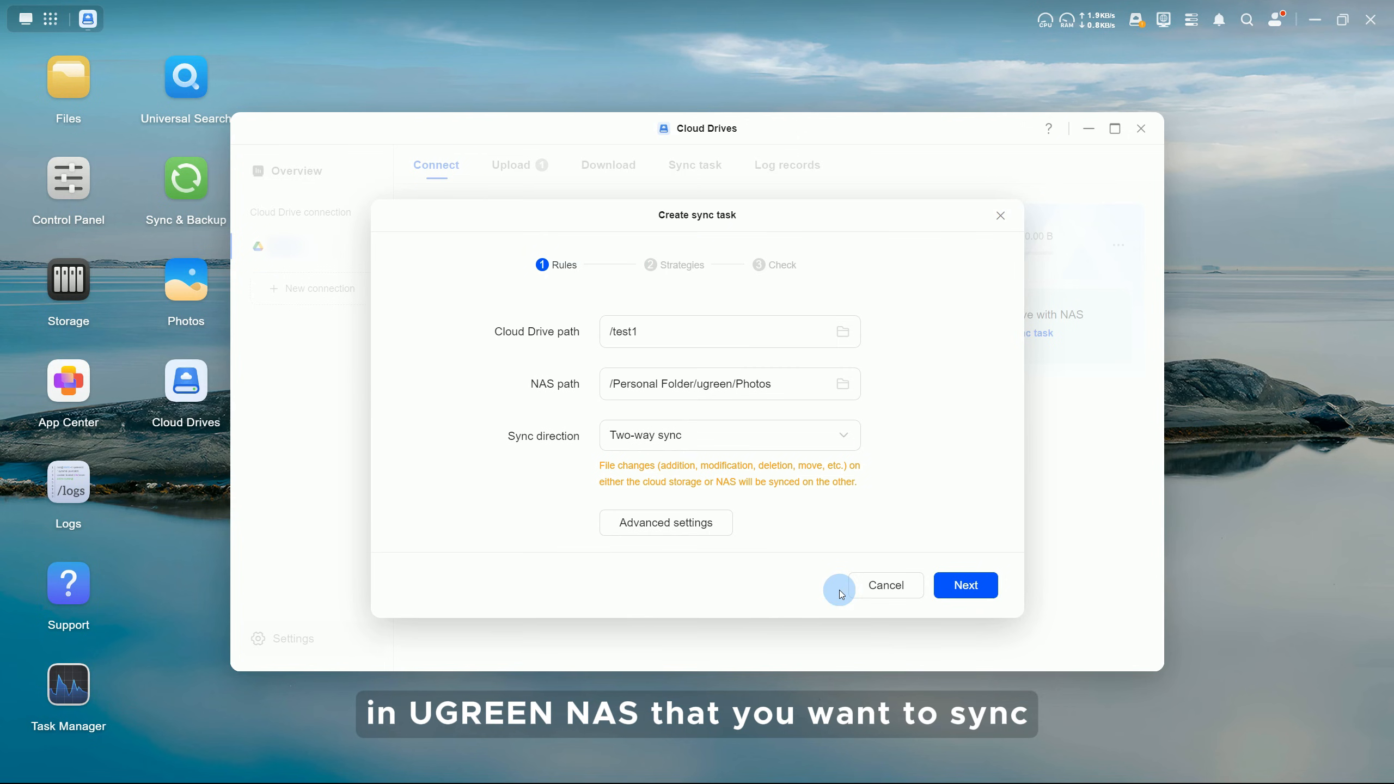
# Keep Two-way sync as the direction and save the reviewed advanced filtering and conflict options
pyautogui.click(728, 435)
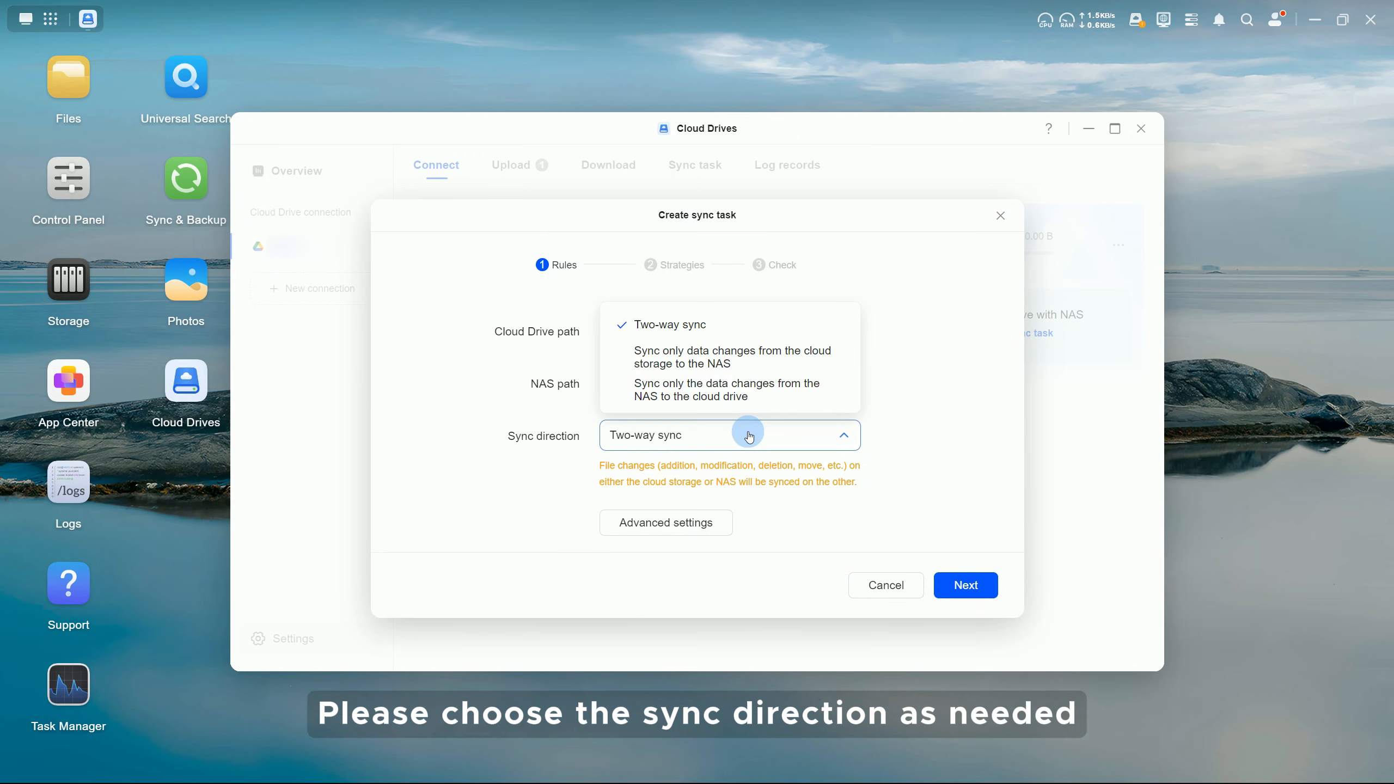
pyautogui.click(675, 323)
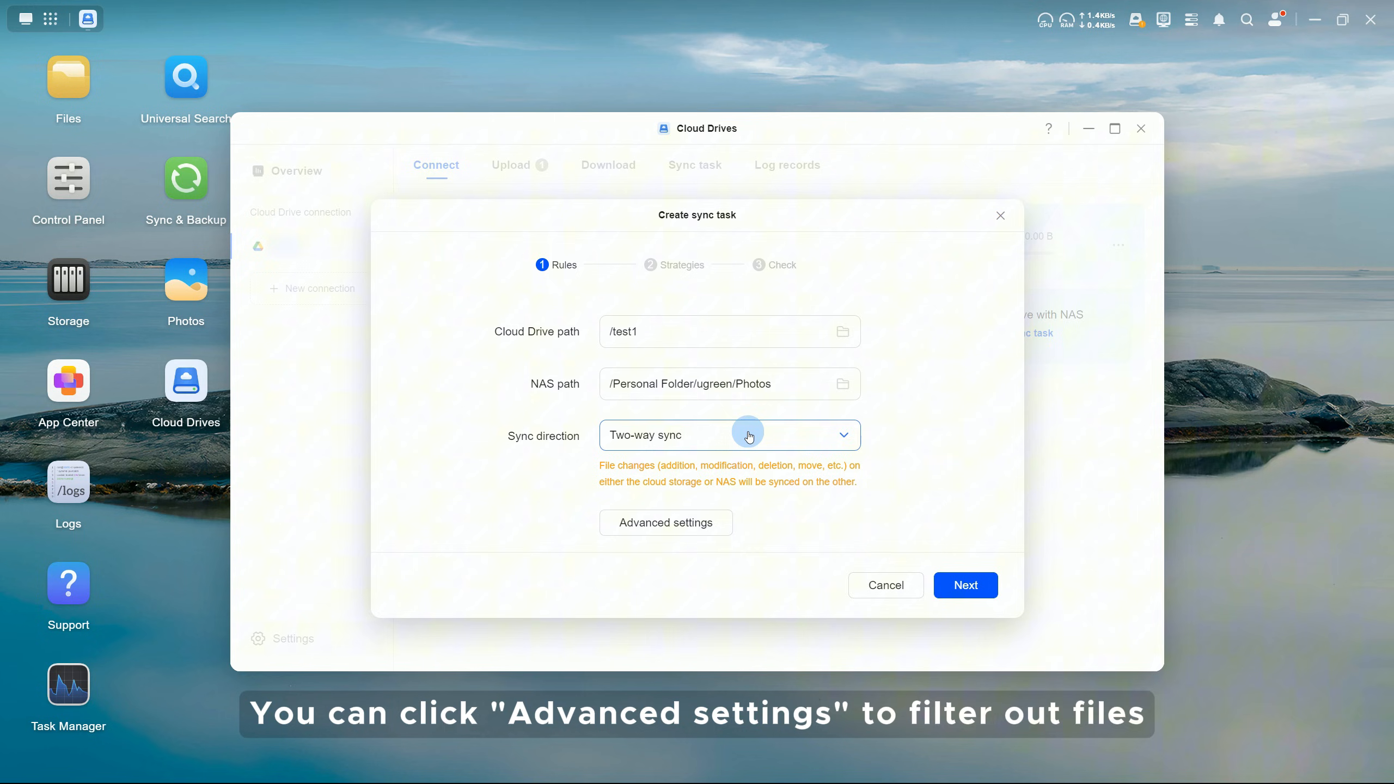
pyautogui.click(665, 522)
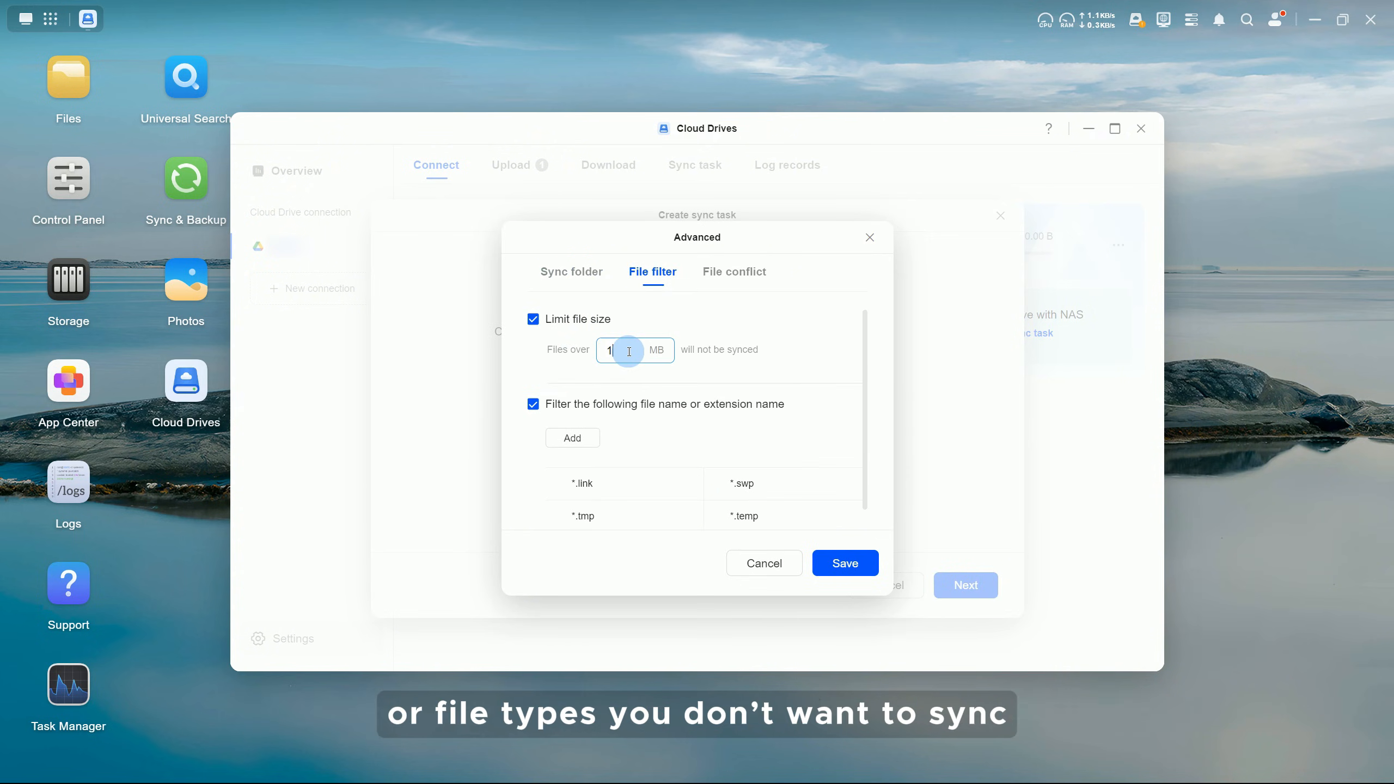
pyautogui.click(732, 273)
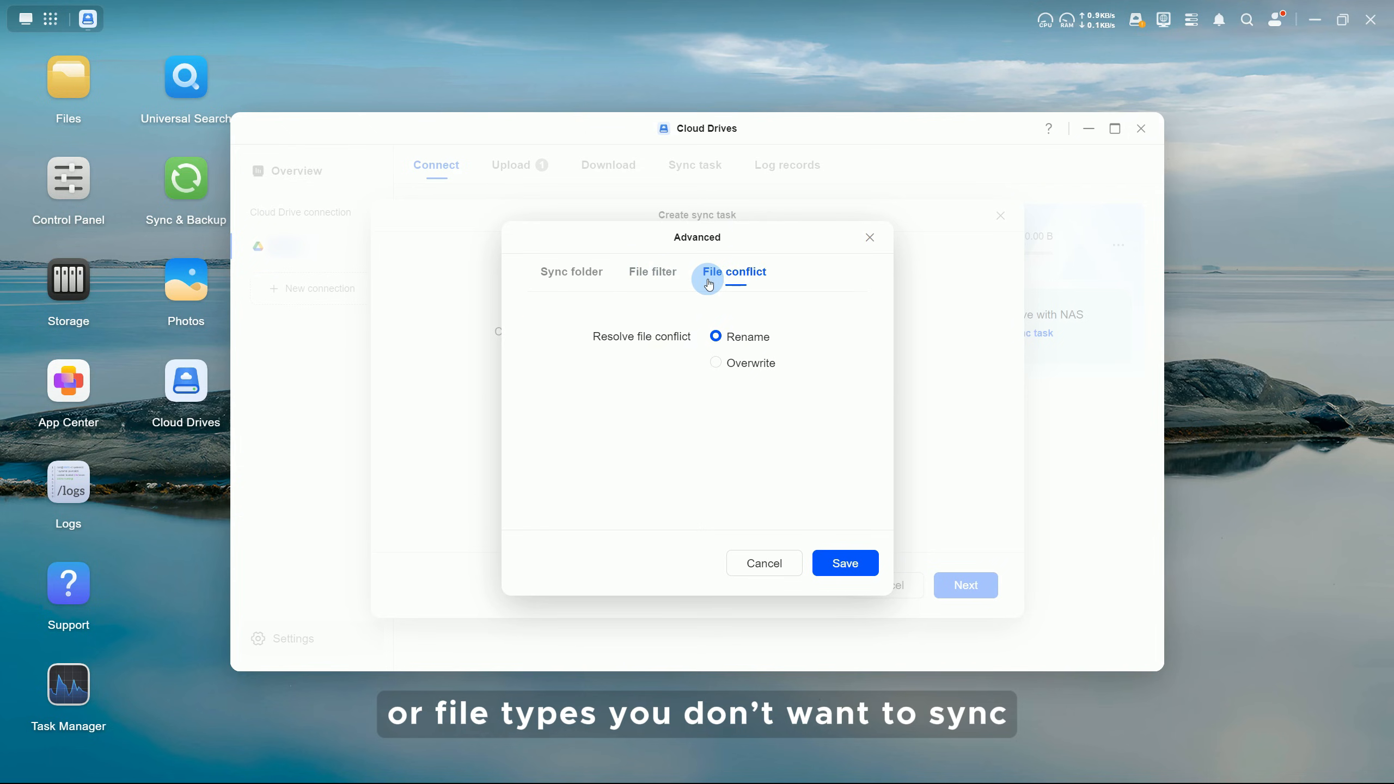
pyautogui.click(843, 563)
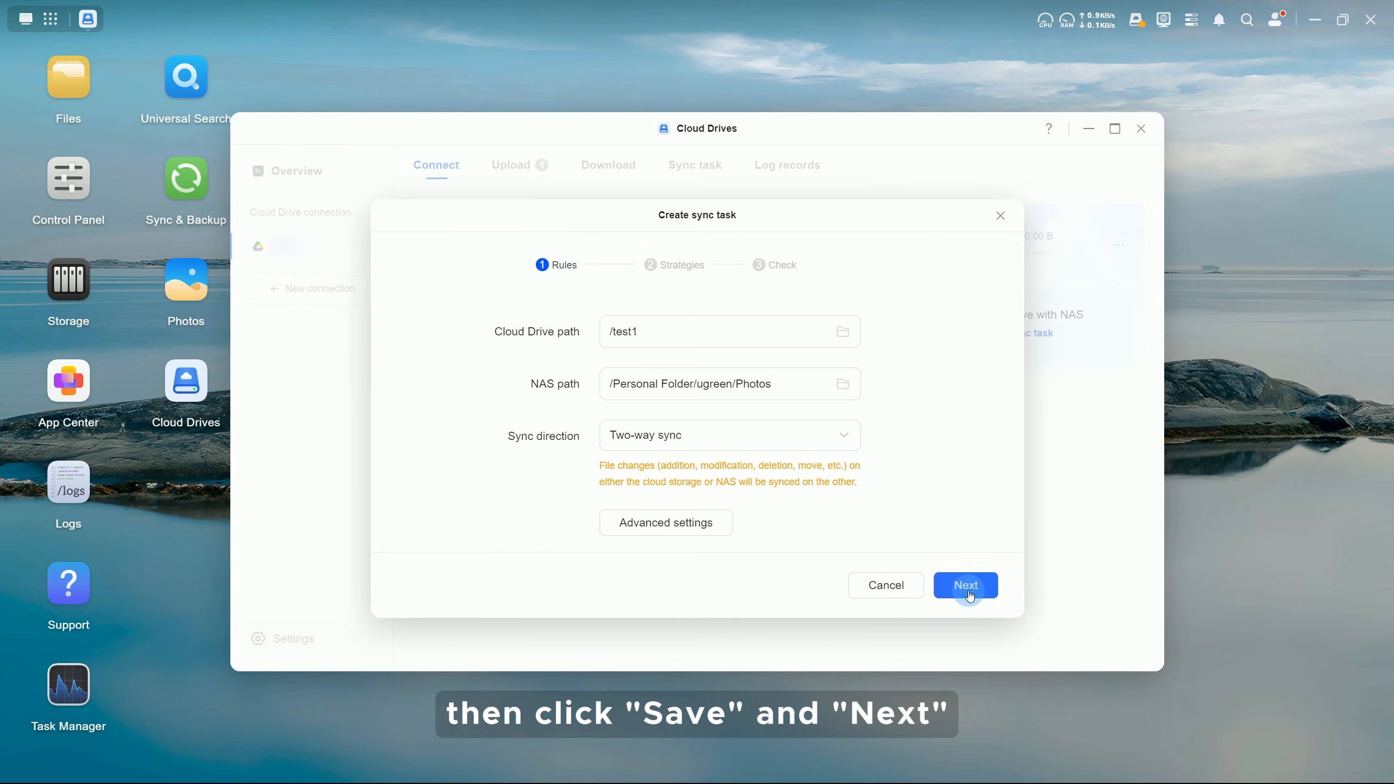
# Create Sync task1 with Real-time synchronization and view its scanning progress in the Sync task list
pyautogui.click(966, 584)
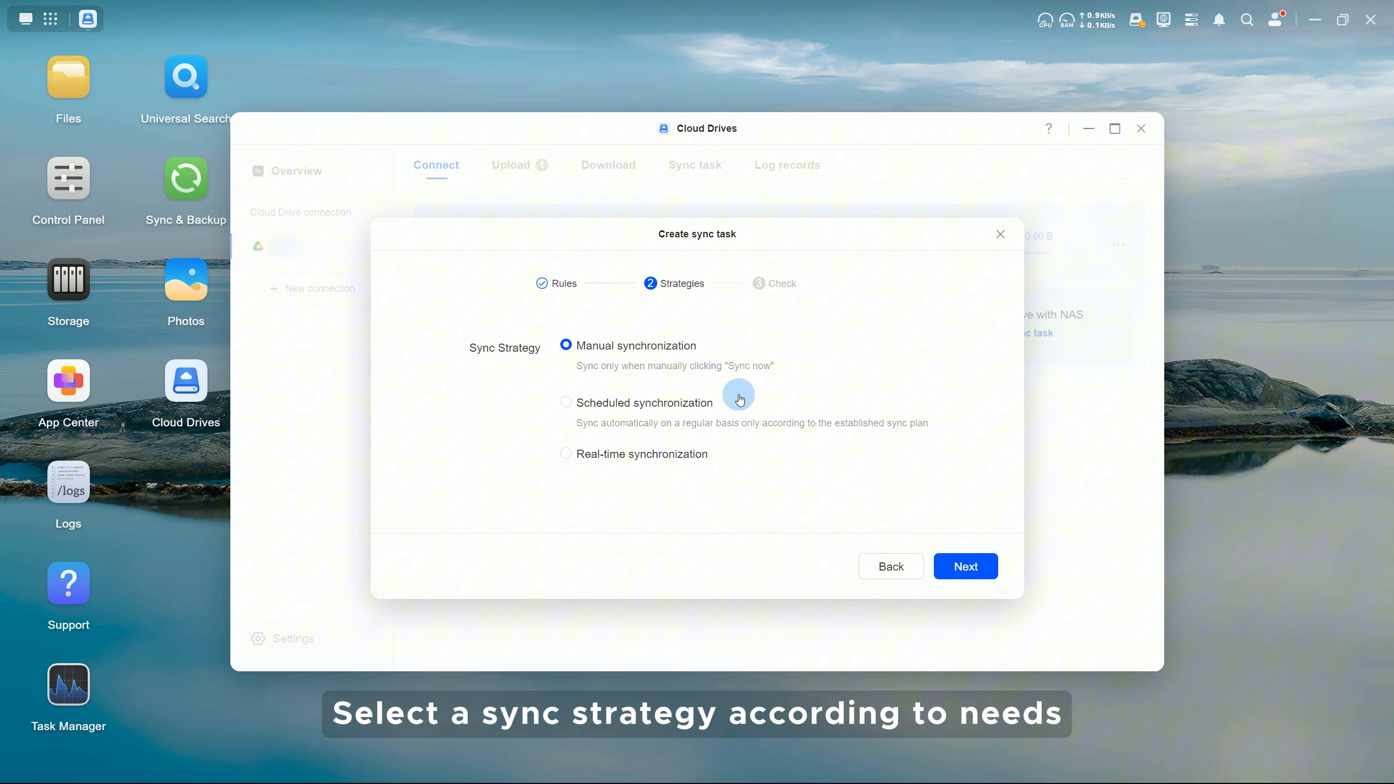
pyautogui.click(567, 453)
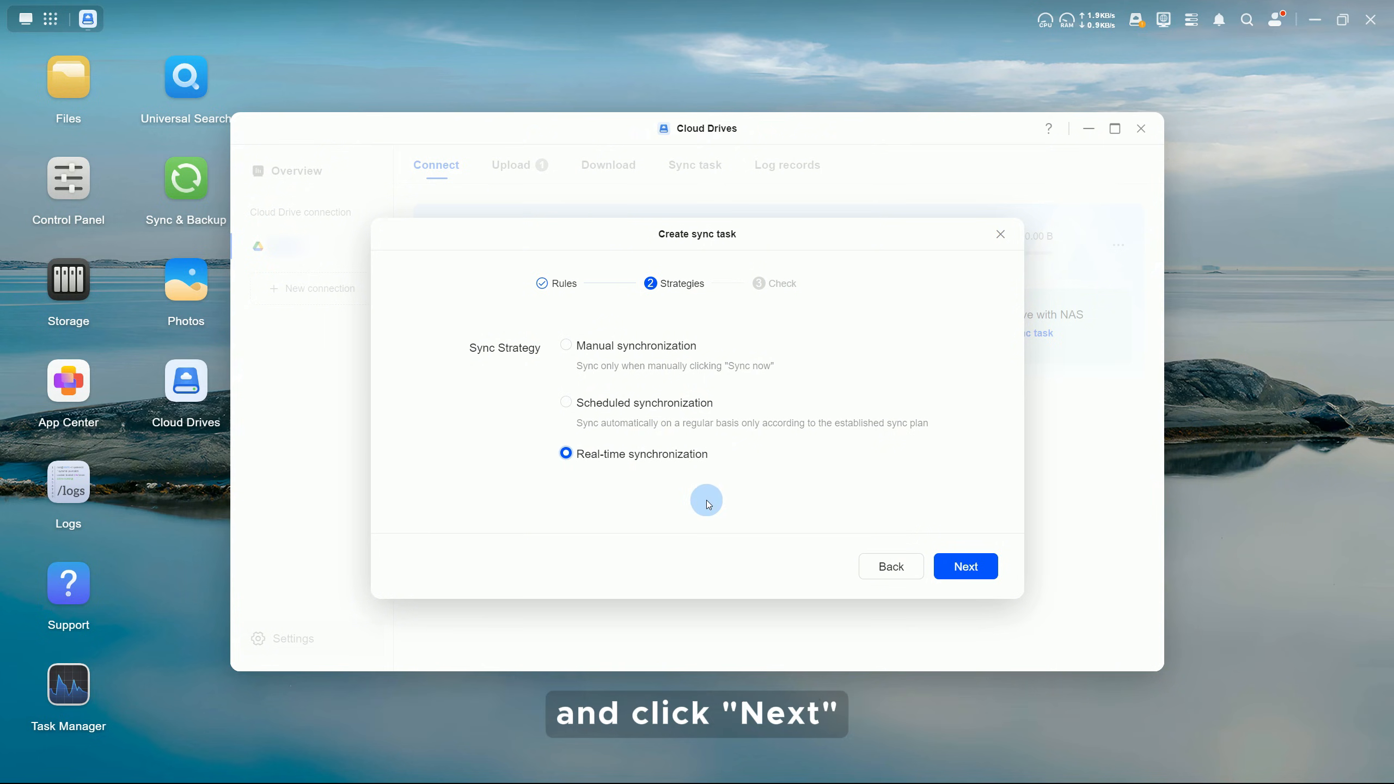
pyautogui.click(964, 566)
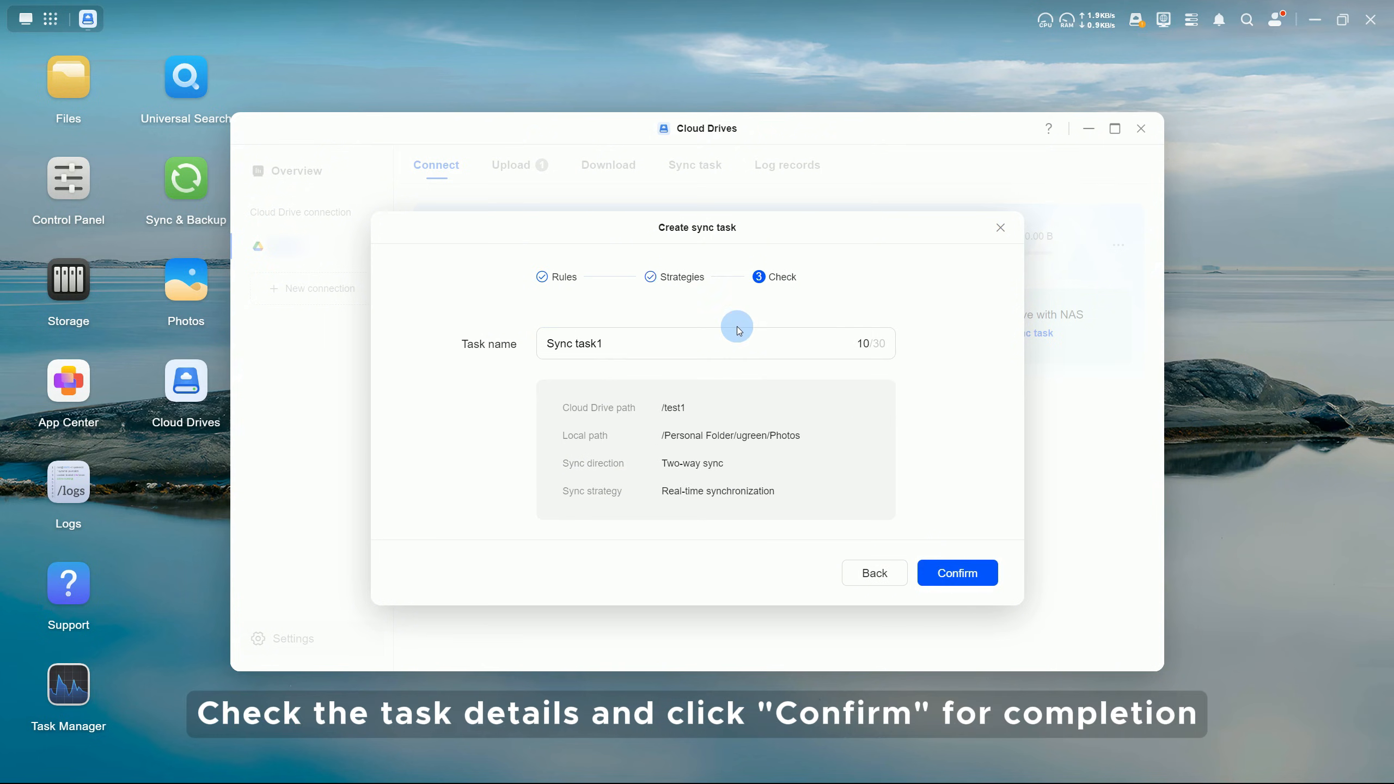
pyautogui.moveTo(792, 425)
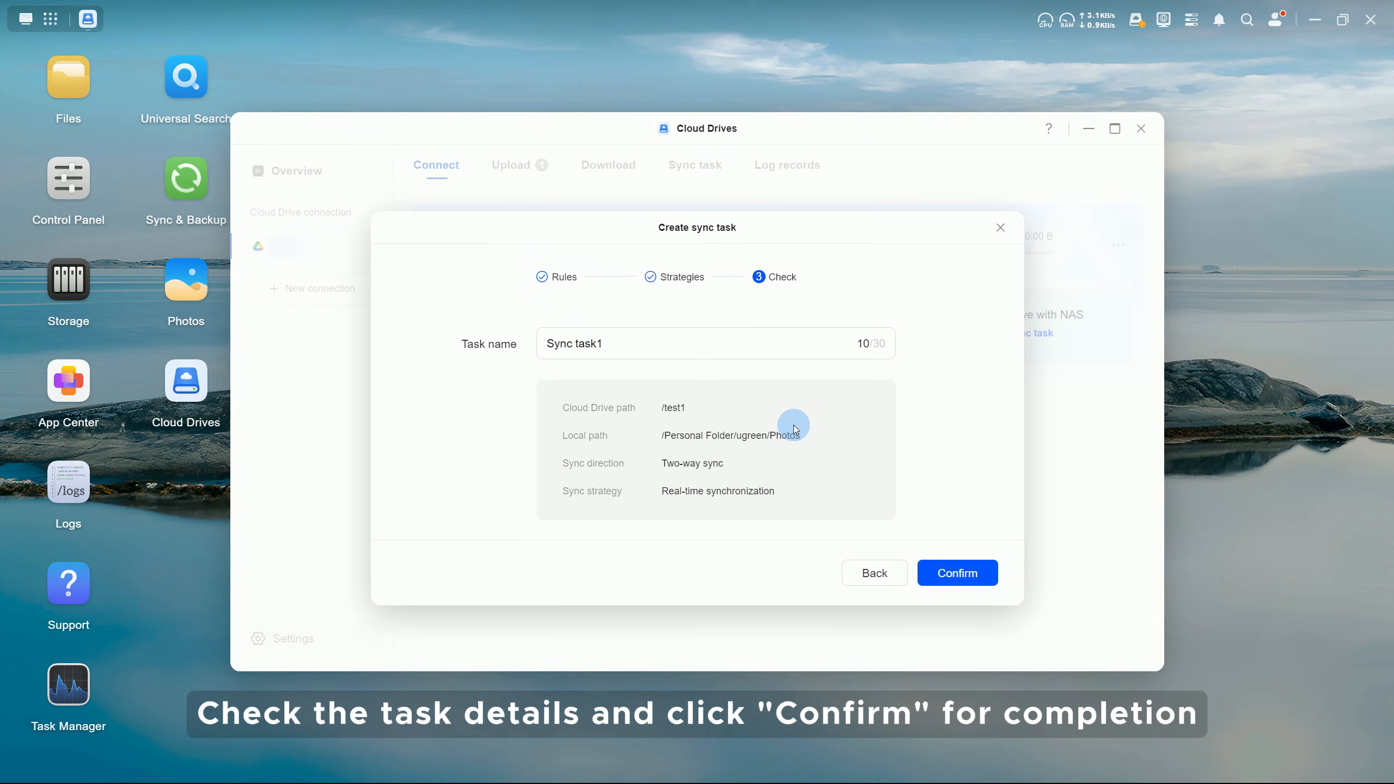
pyautogui.click(956, 572)
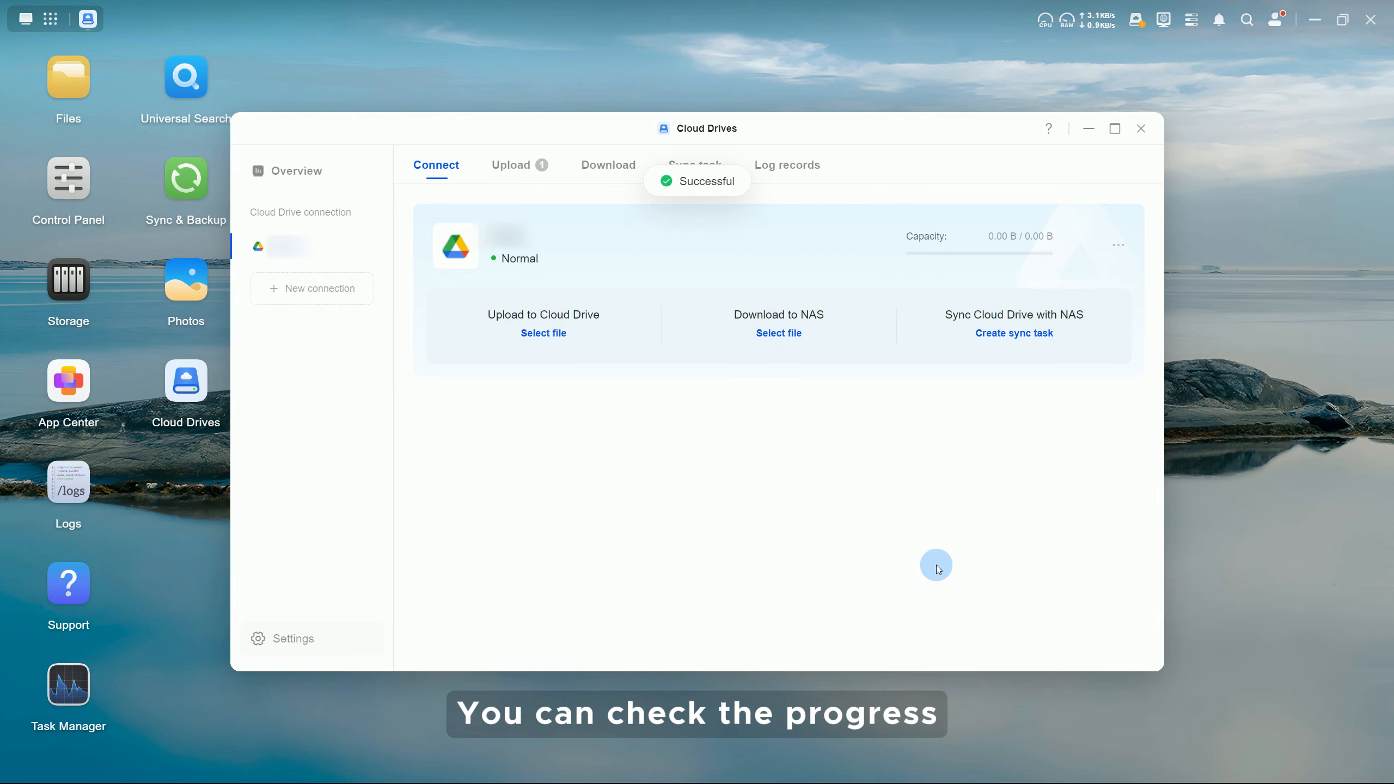
pyautogui.click(694, 165)
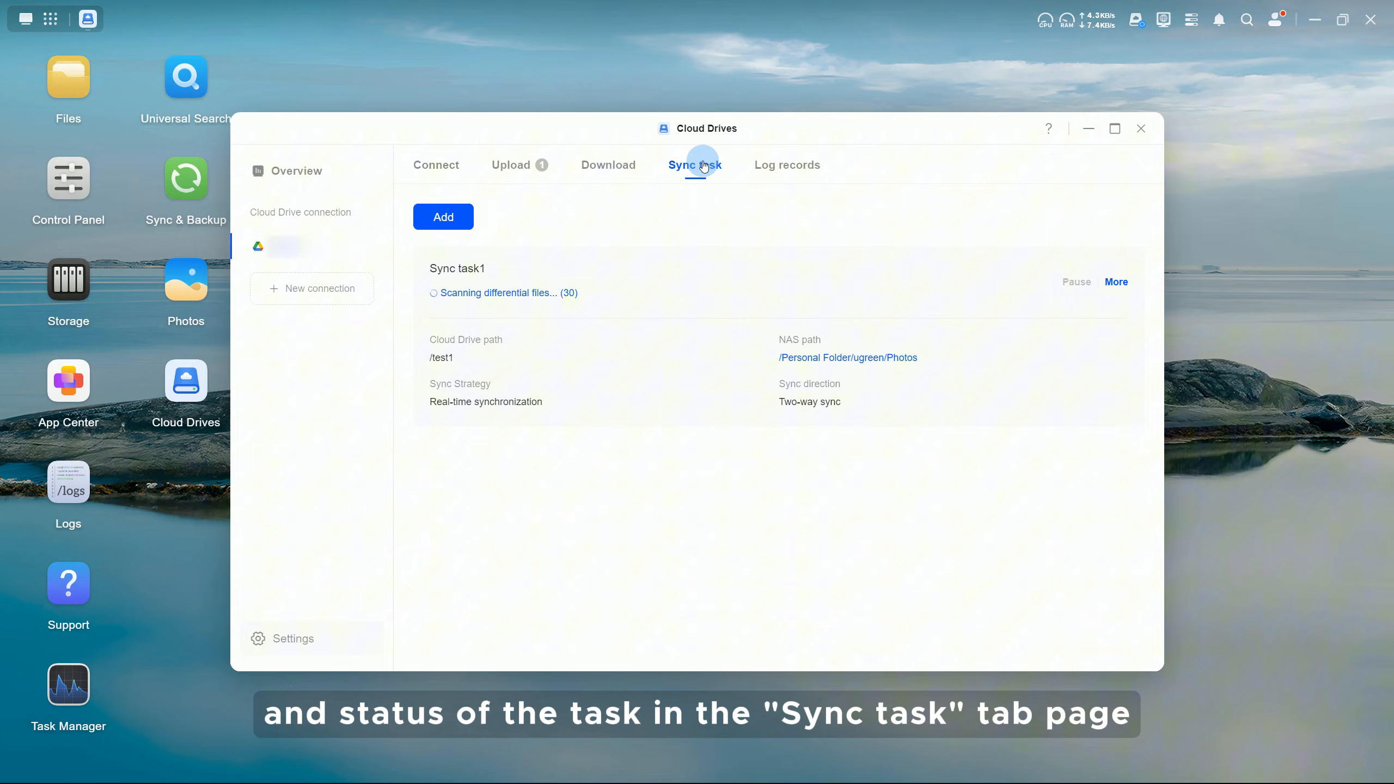